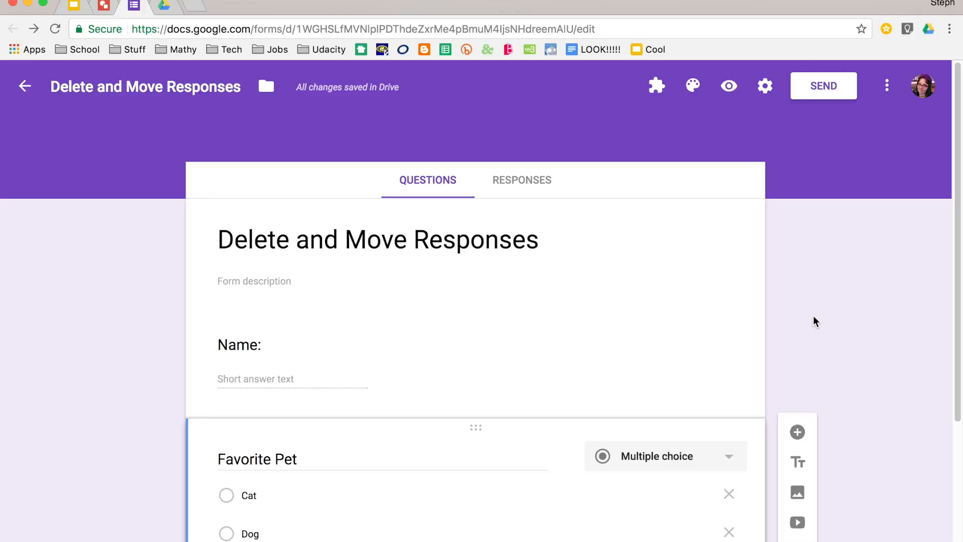
mouse_move(592, 239)
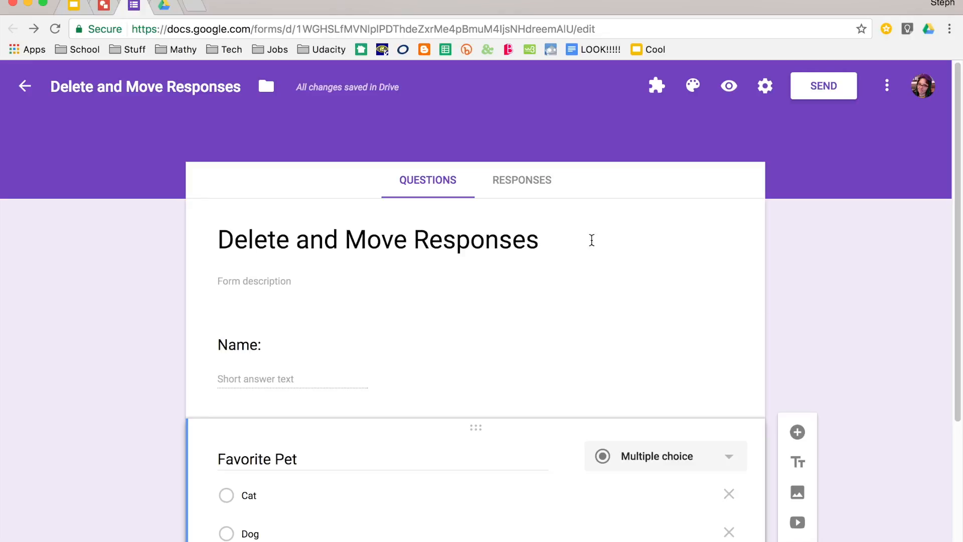
- Look over the form and switch to its Responses view, showing 0 responses
scroll(down, 3)
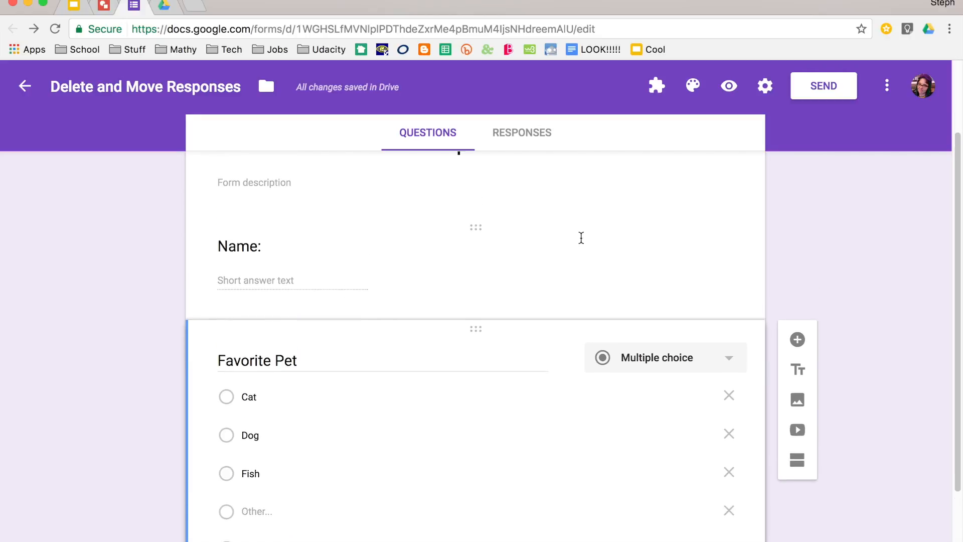
scroll(up, 3)
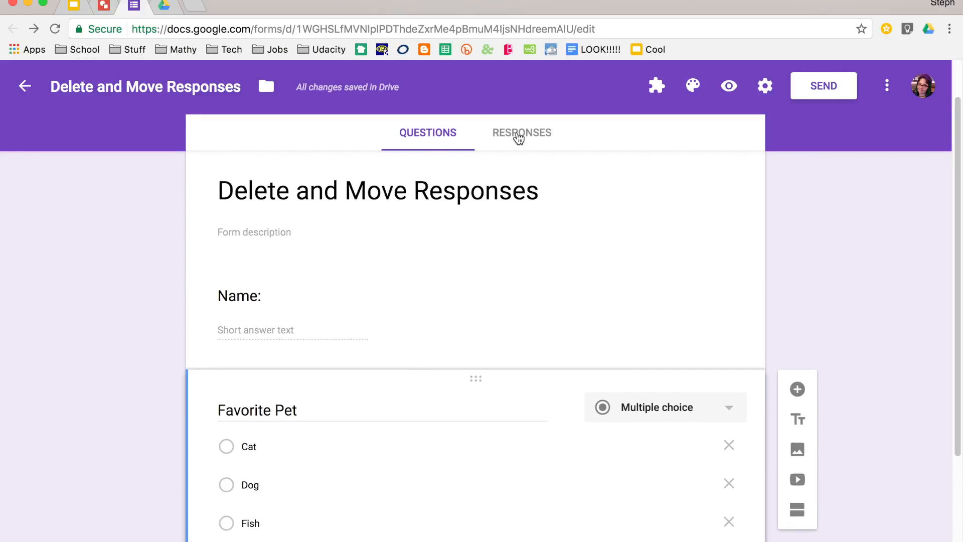
click(521, 133)
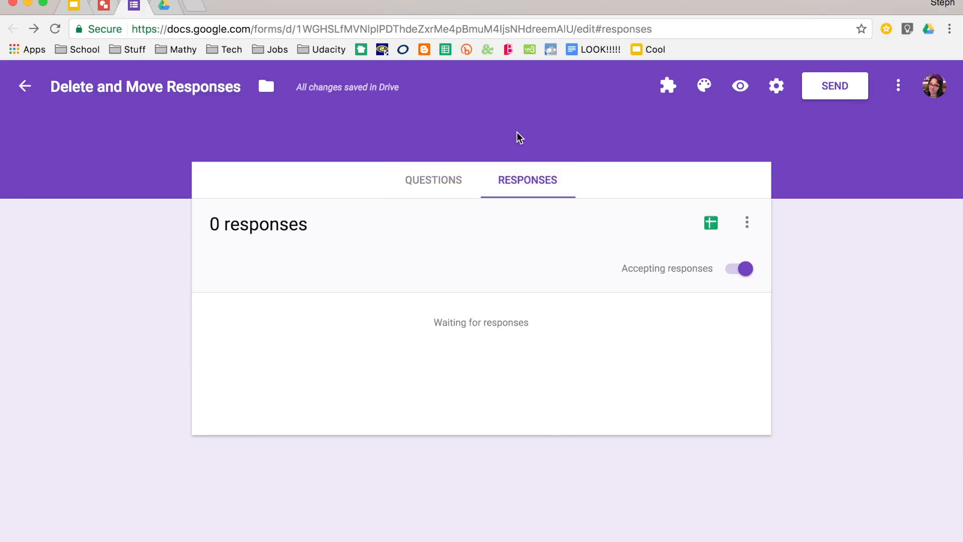
mouse_move(552, 302)
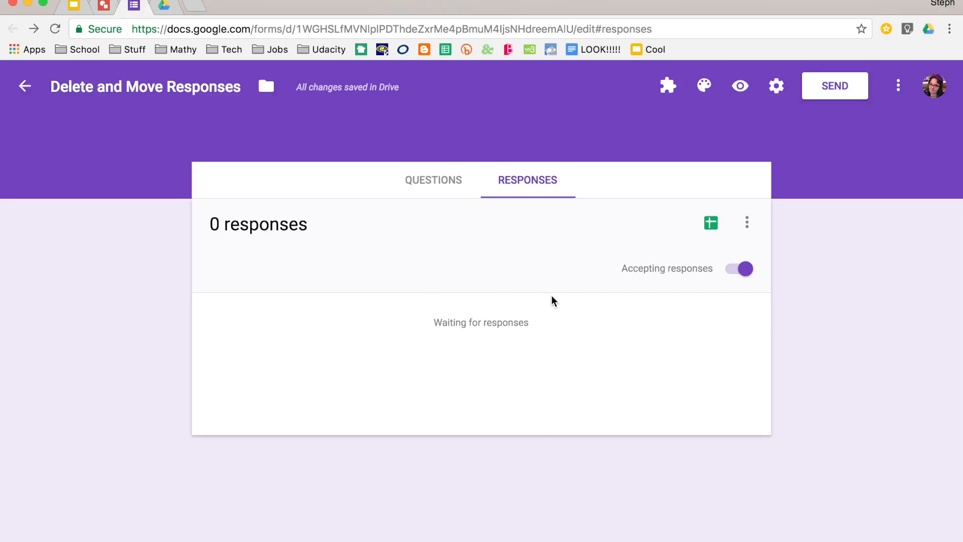
mouse_move(581, 303)
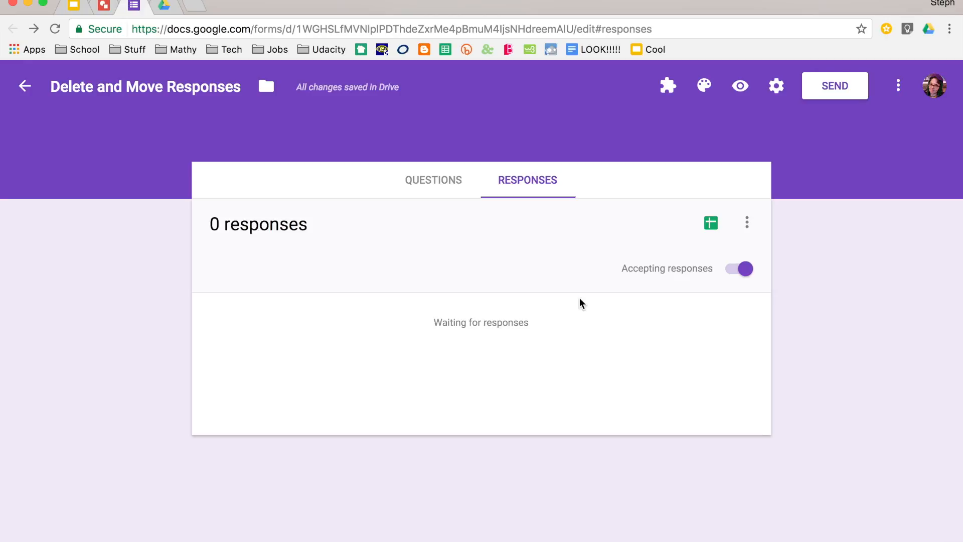
mouse_move(405, 322)
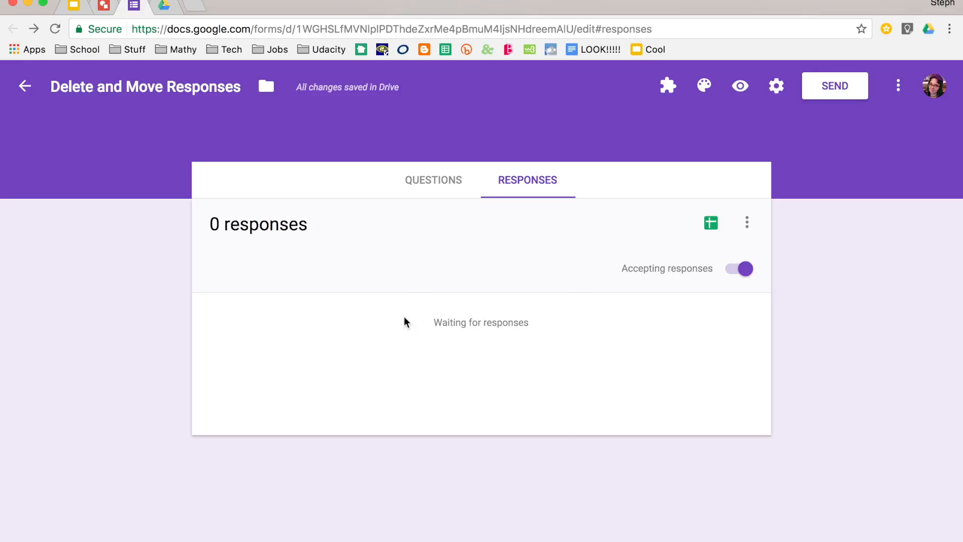
mouse_move(422, 318)
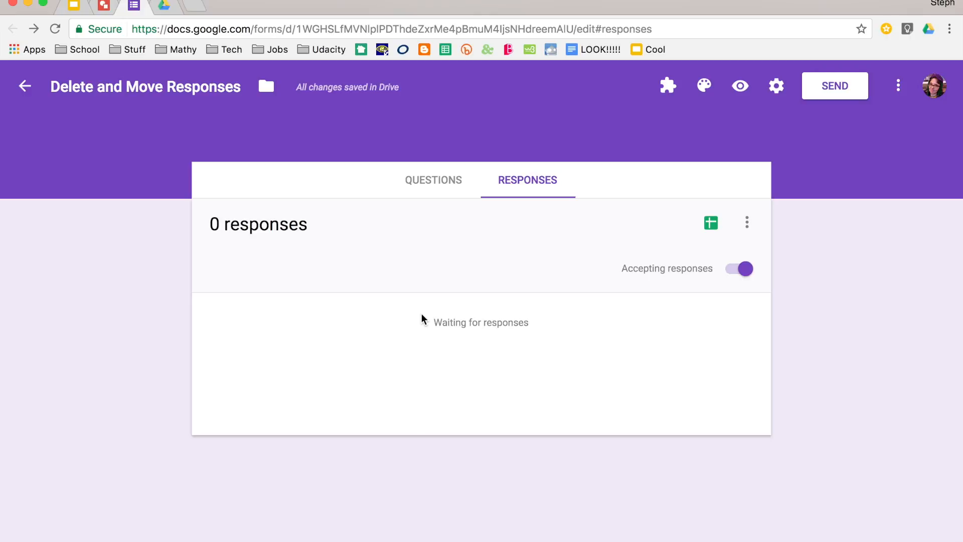
mouse_move(651, 332)
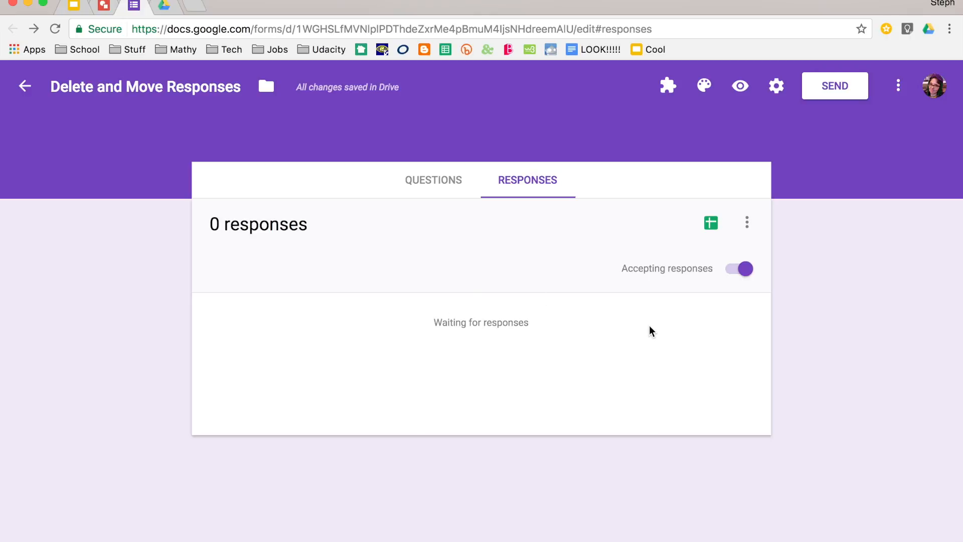
mouse_move(714, 235)
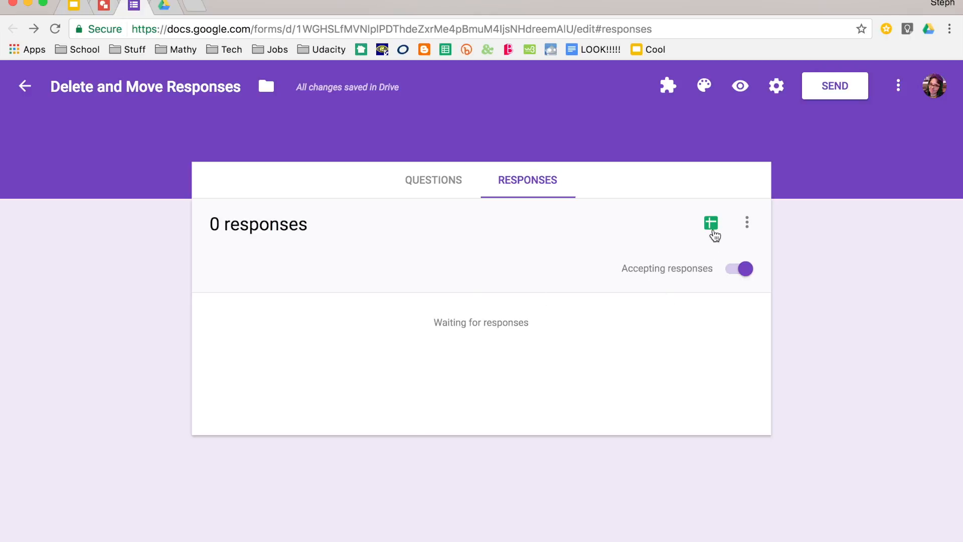
mouse_move(711, 223)
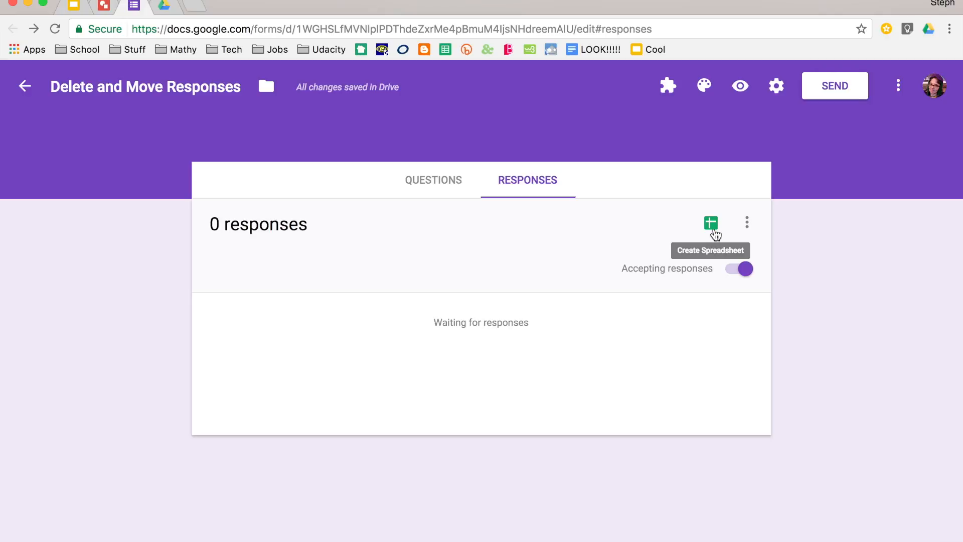
mouse_move(749, 229)
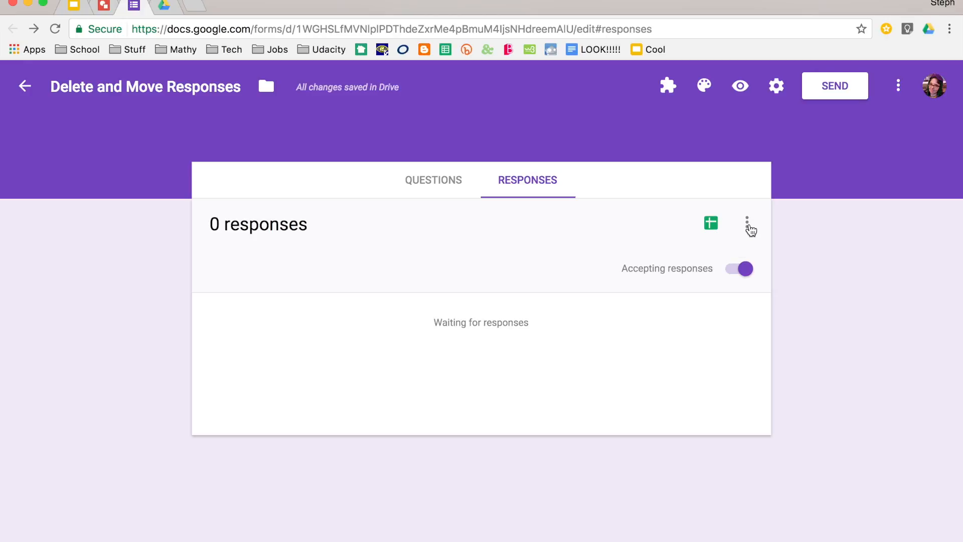
- From the response options choose a destination, settling on a new spreadsheet named "Delete and Move Responses"
click(747, 223)
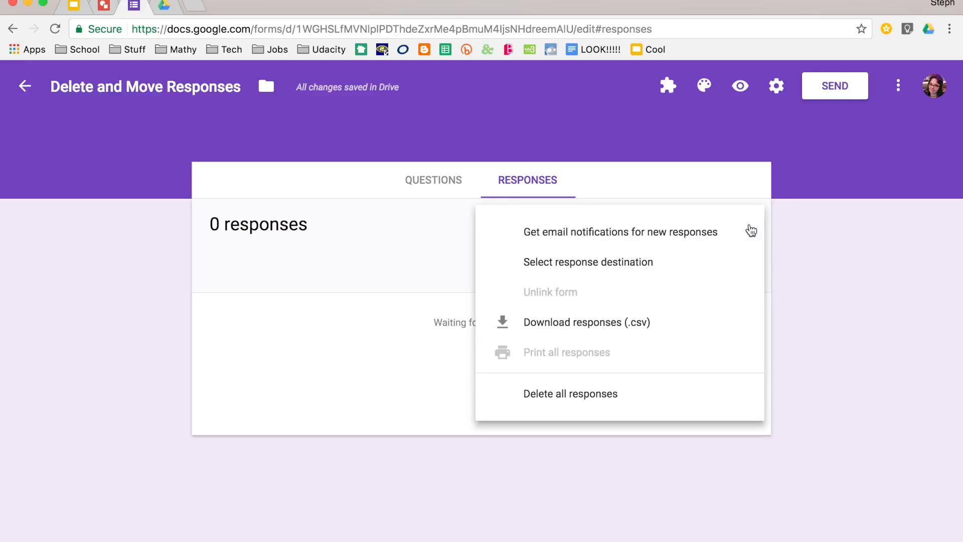
mouse_move(712, 265)
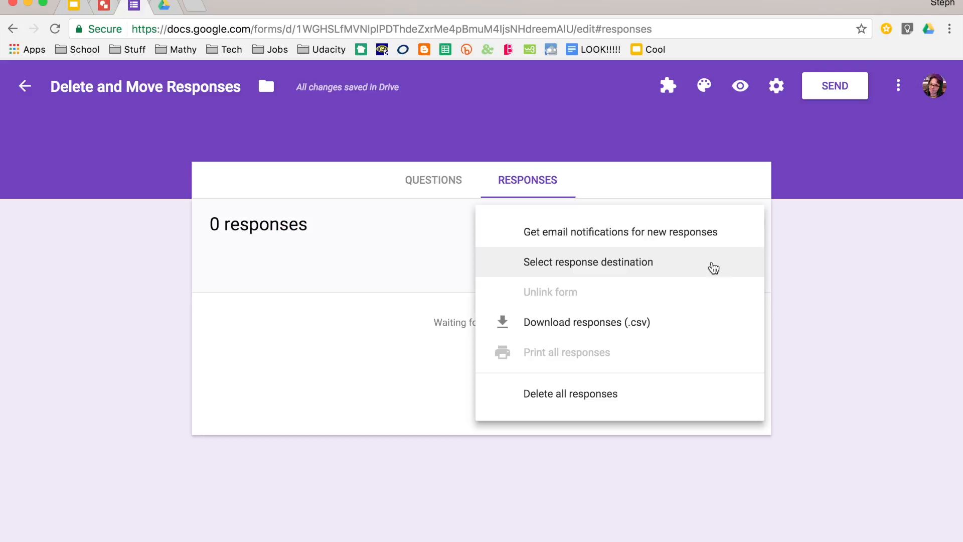
click(588, 262)
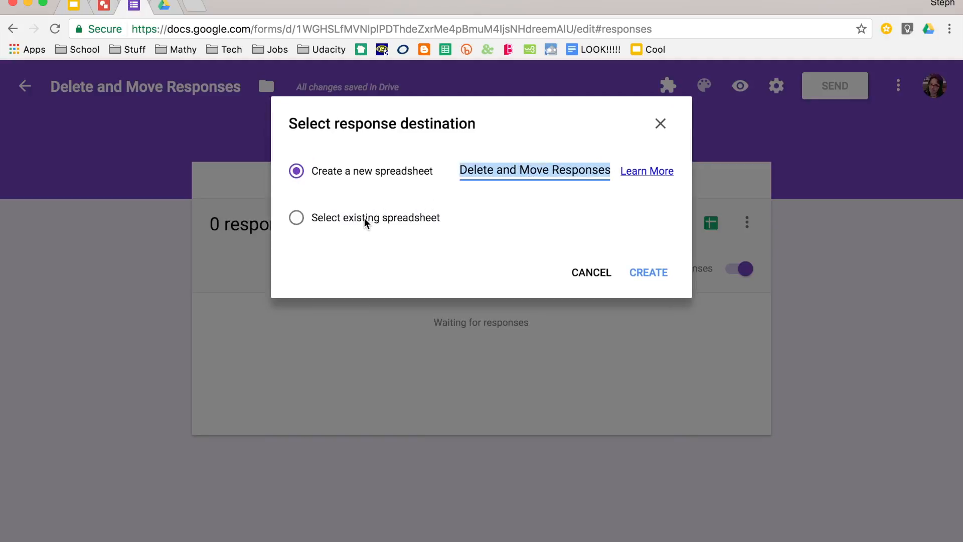
click(296, 218)
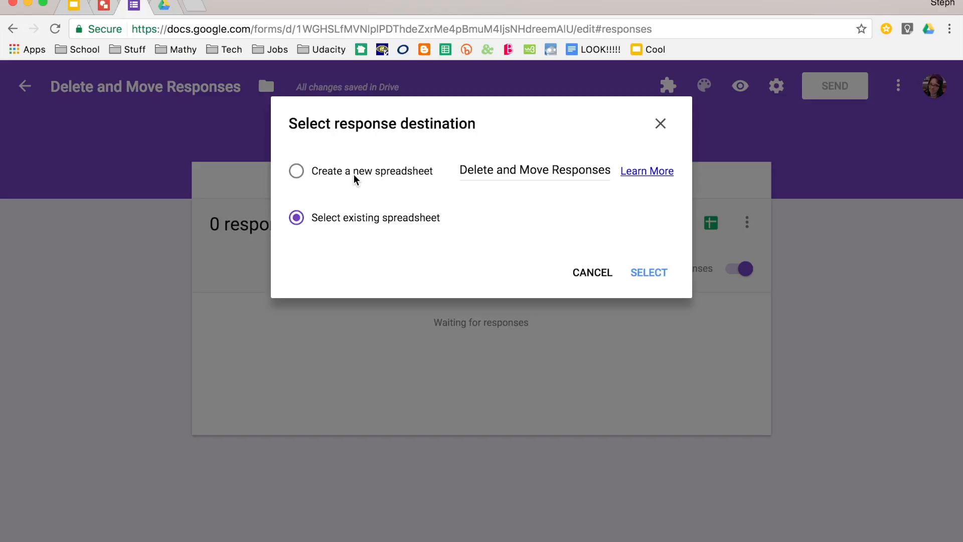
mouse_move(338, 200)
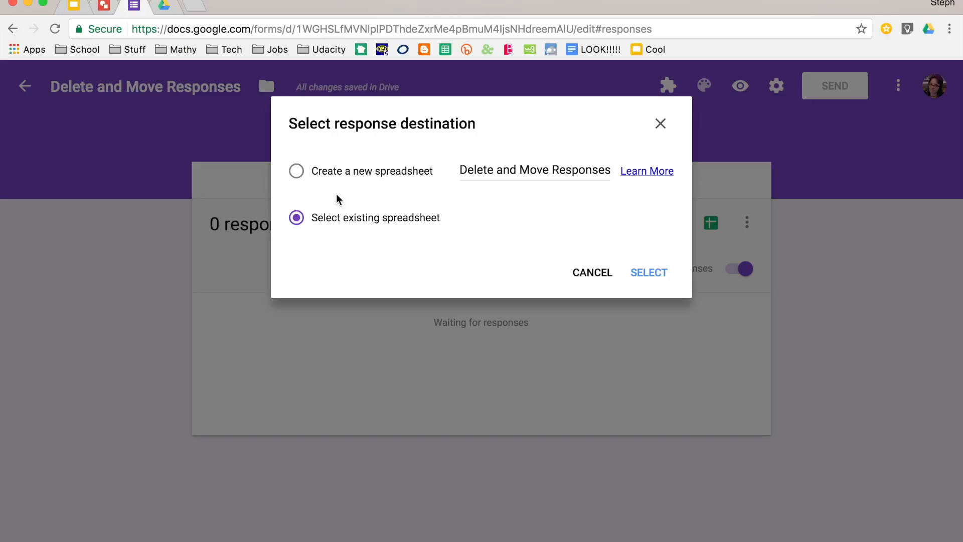
click(296, 171)
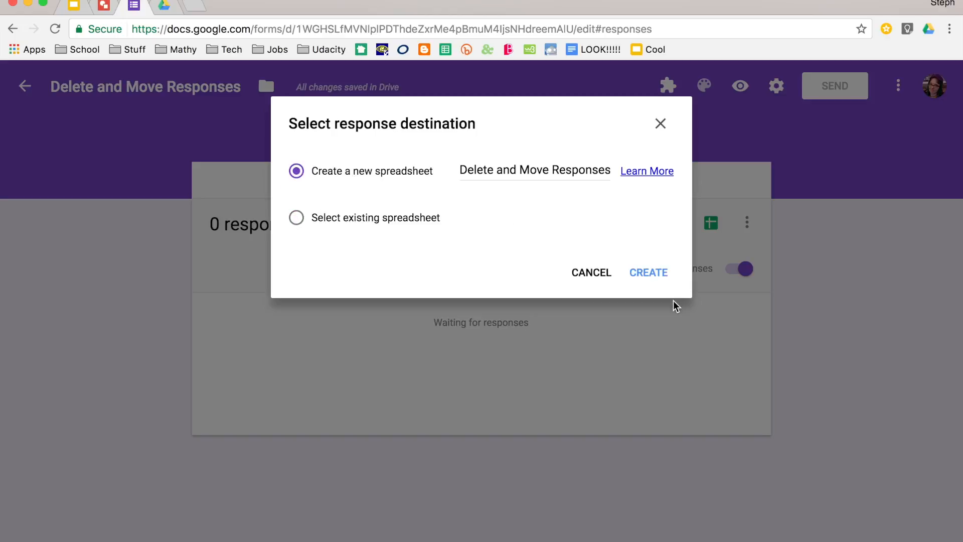
- Create the linked response spreadsheet and view its empty Timestamp, Name:, Favorite Pet columns
click(649, 272)
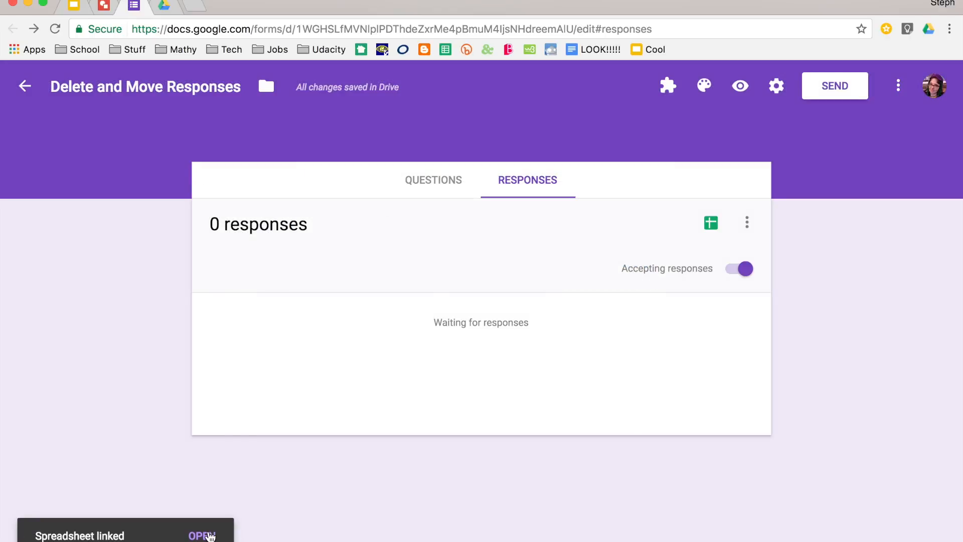
click(202, 536)
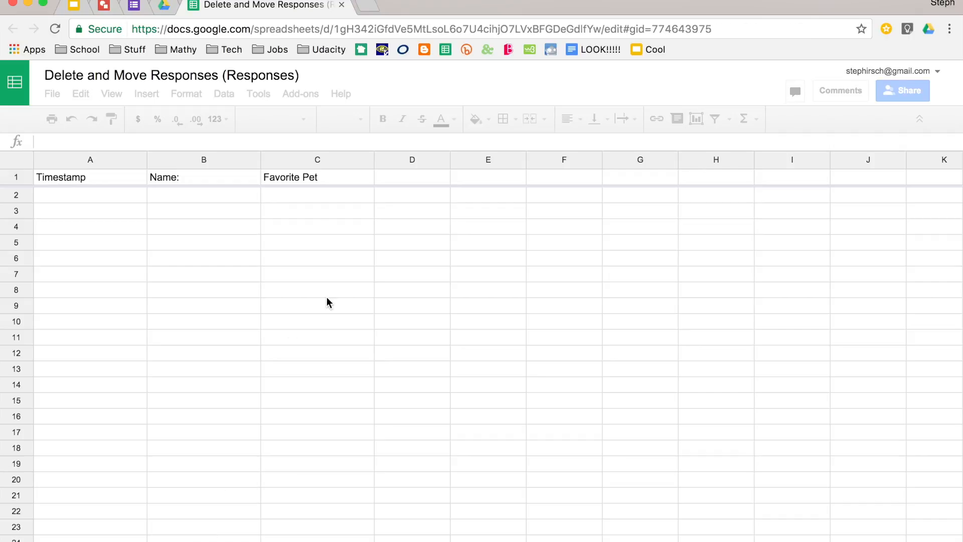
click(89, 176)
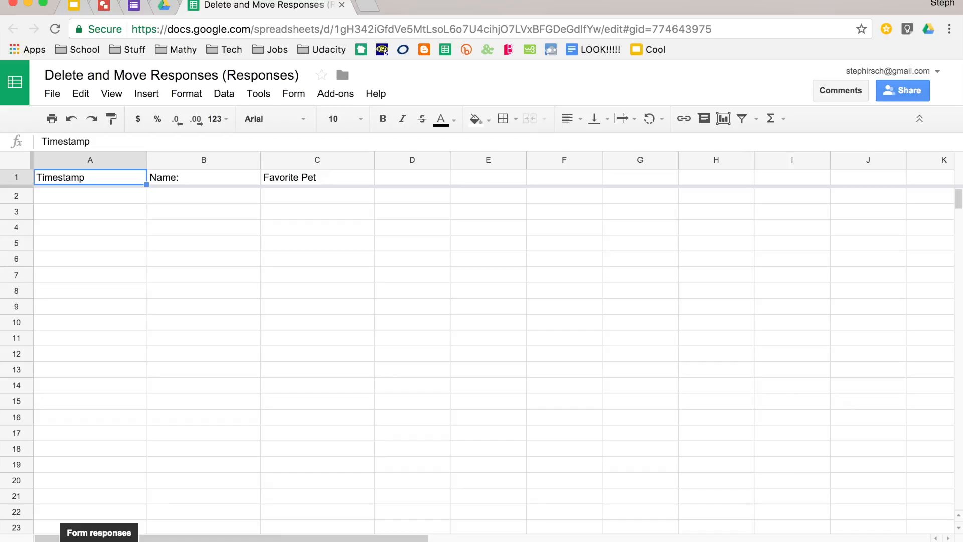
mouse_move(344, 382)
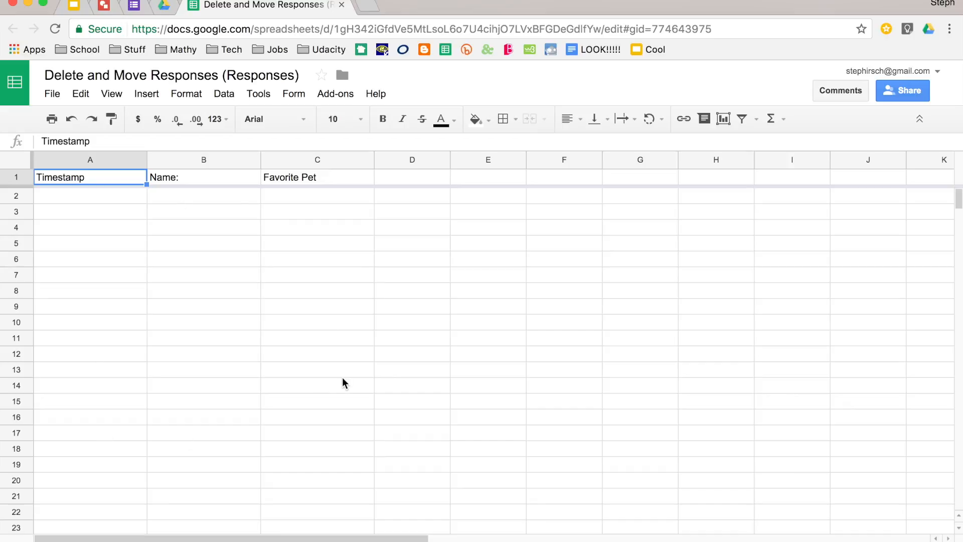
- Fill in the live form as Steph with Other: Plants and submit it
click(134, 5)
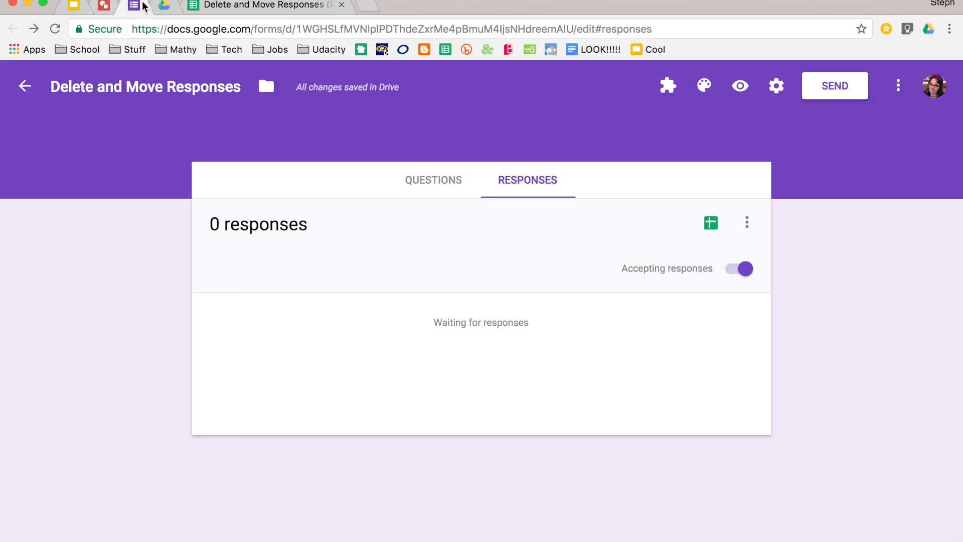
click(427, 180)
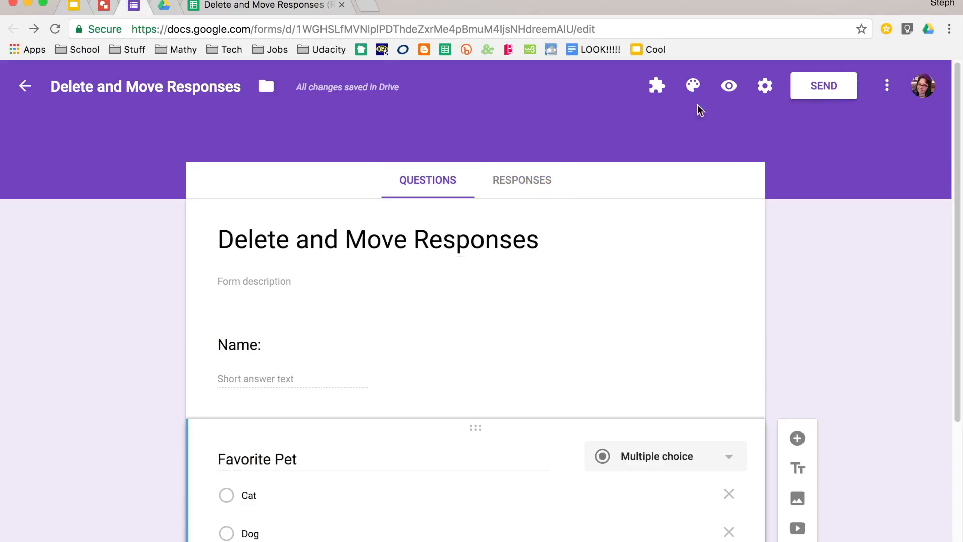
click(728, 85)
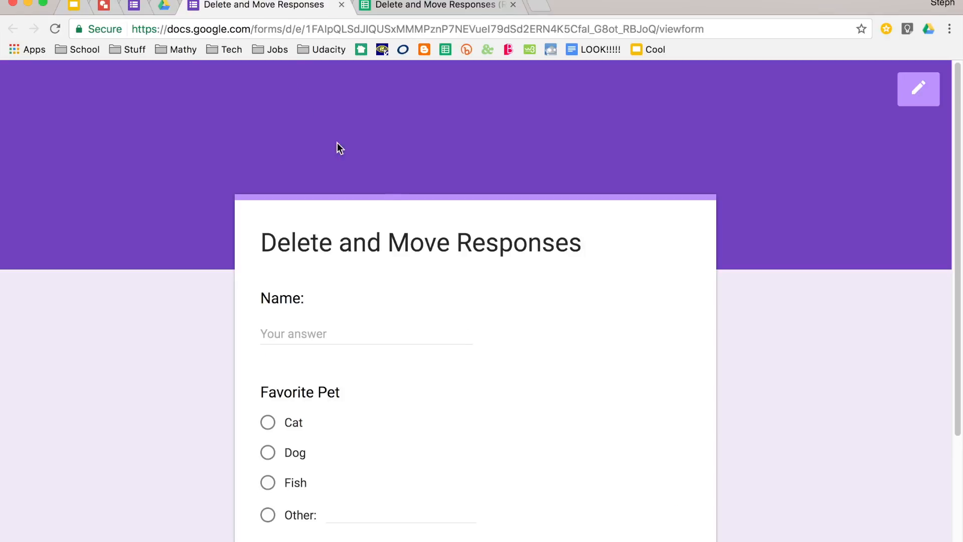
text(Steph)
text(Plan)
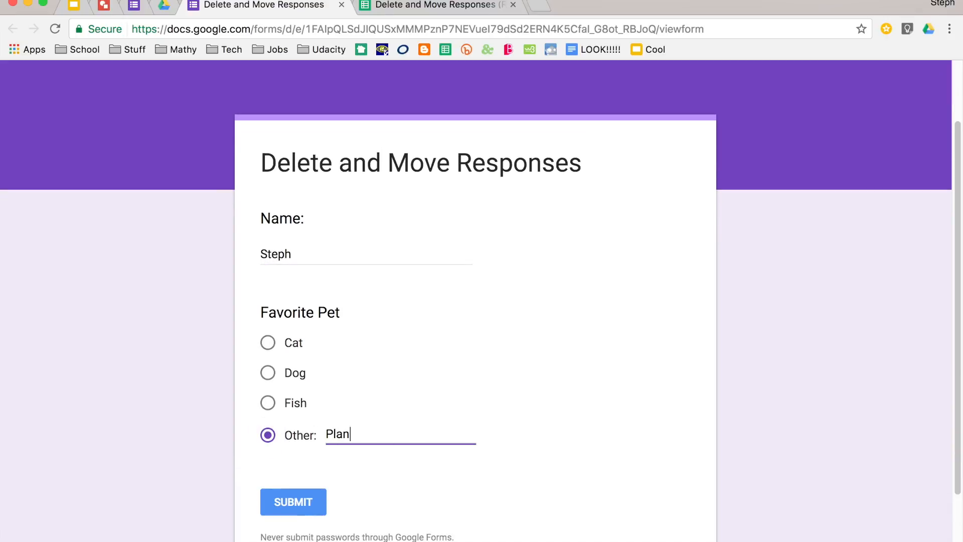
click(293, 502)
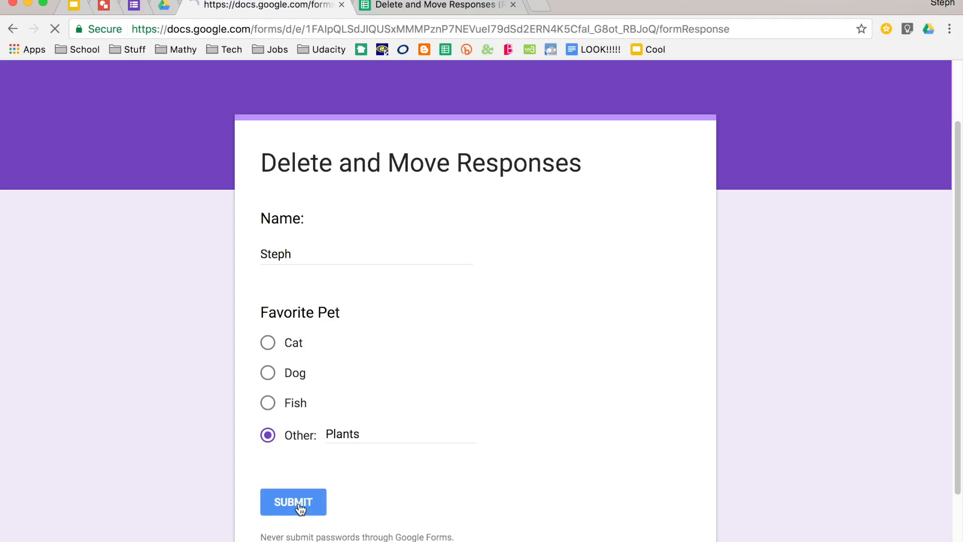
click(293, 501)
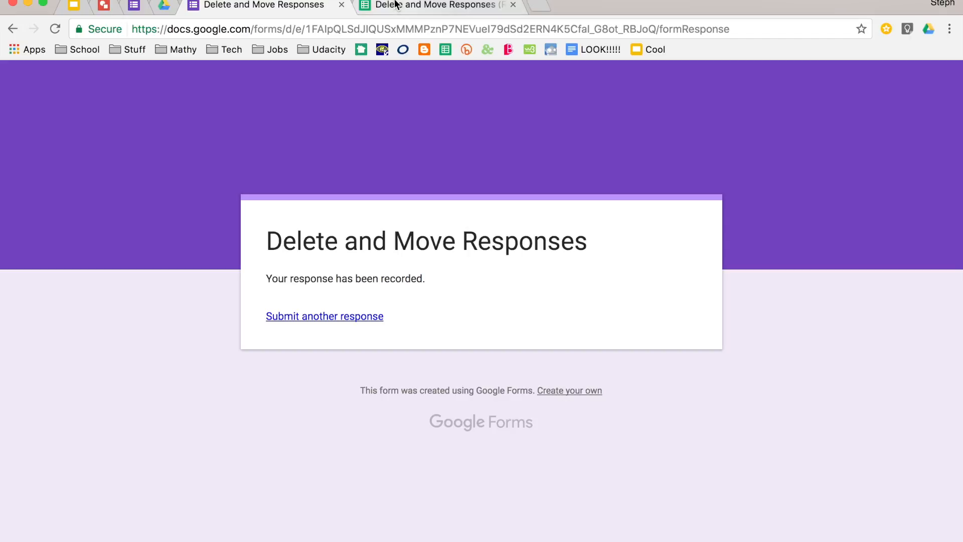
- Review the response summary: 1 response, Steph, 100% Other for Favorite Pet
click(431, 5)
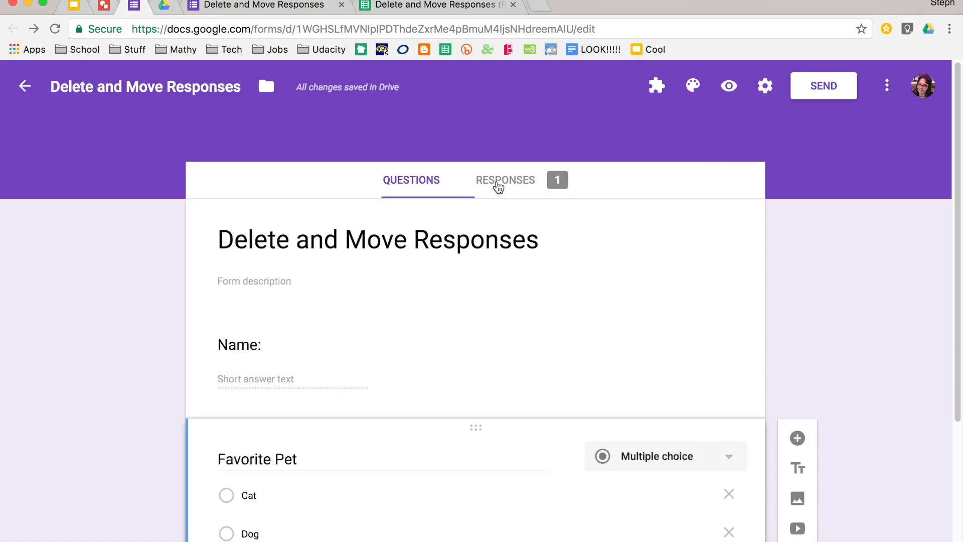
click(505, 179)
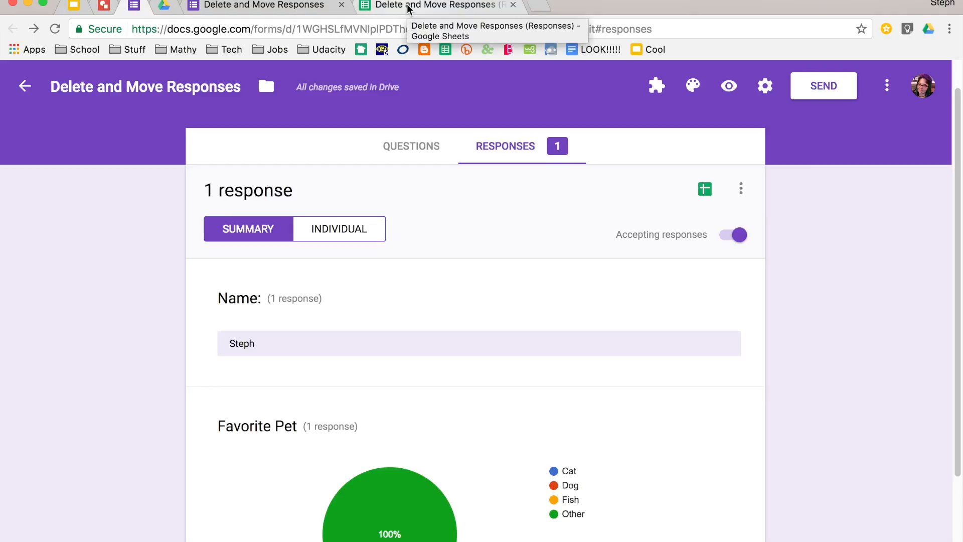
scroll(down, 3)
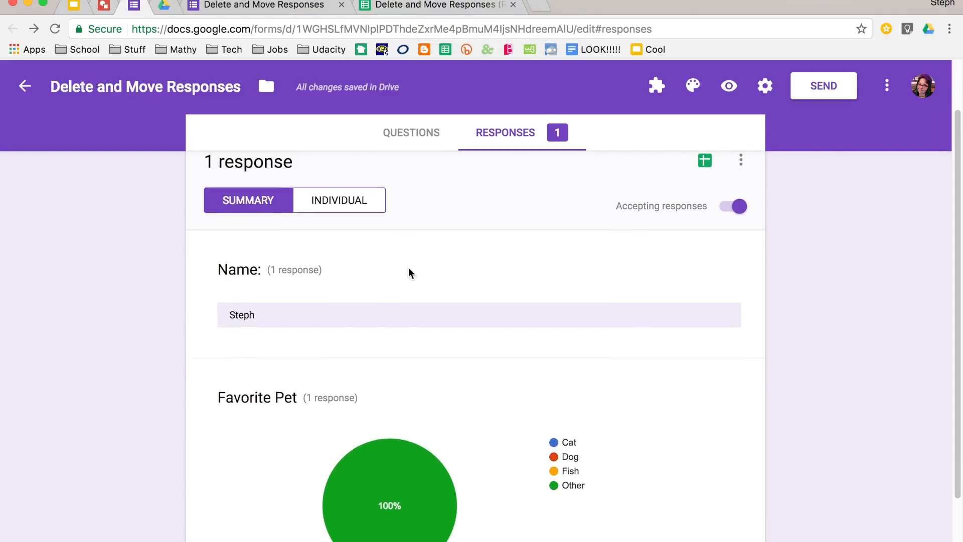
scroll(up, 3)
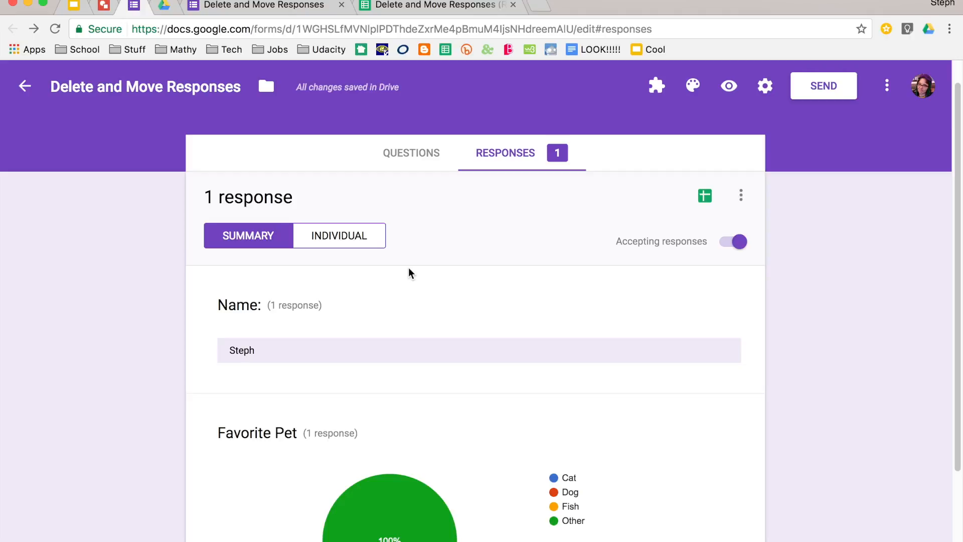
scroll(down, 3)
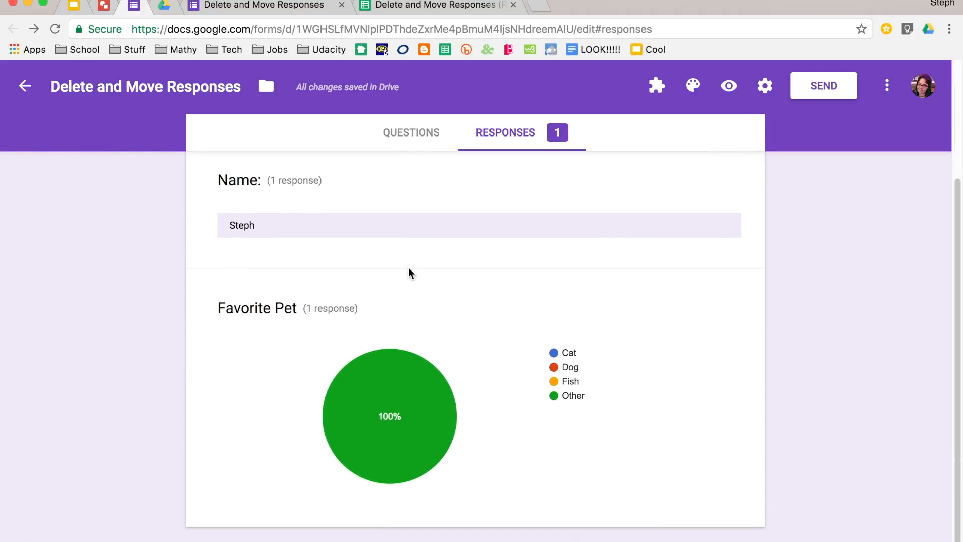
scroll(down, 3)
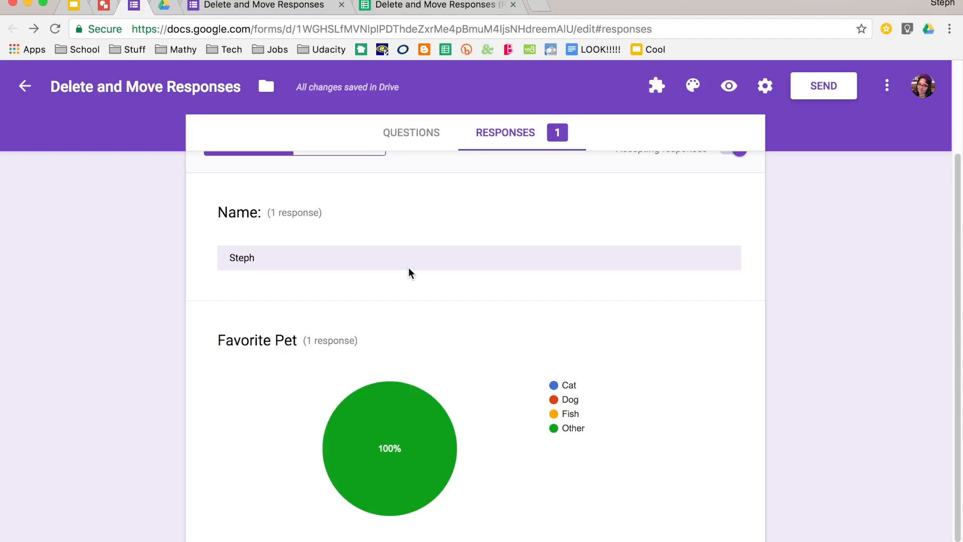
scroll(up, 3)
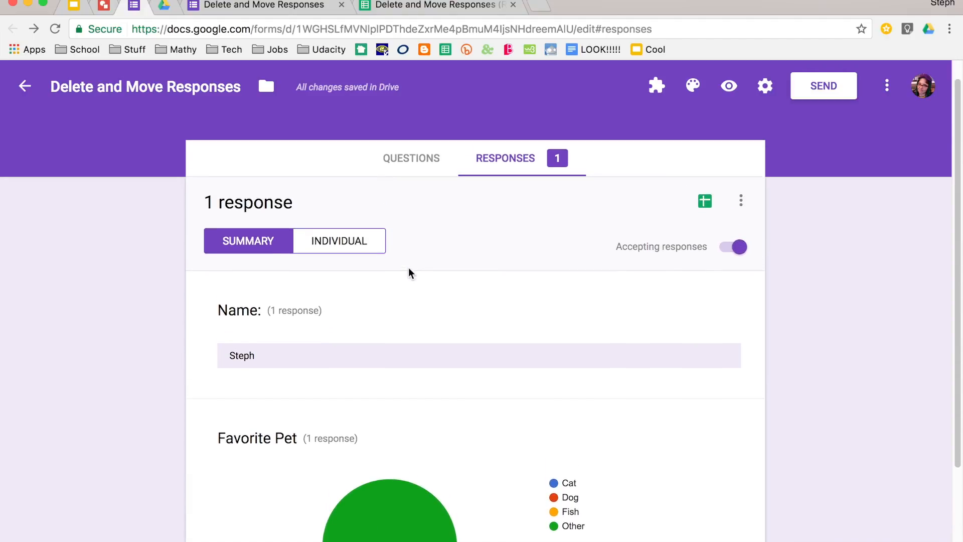
mouse_move(742, 201)
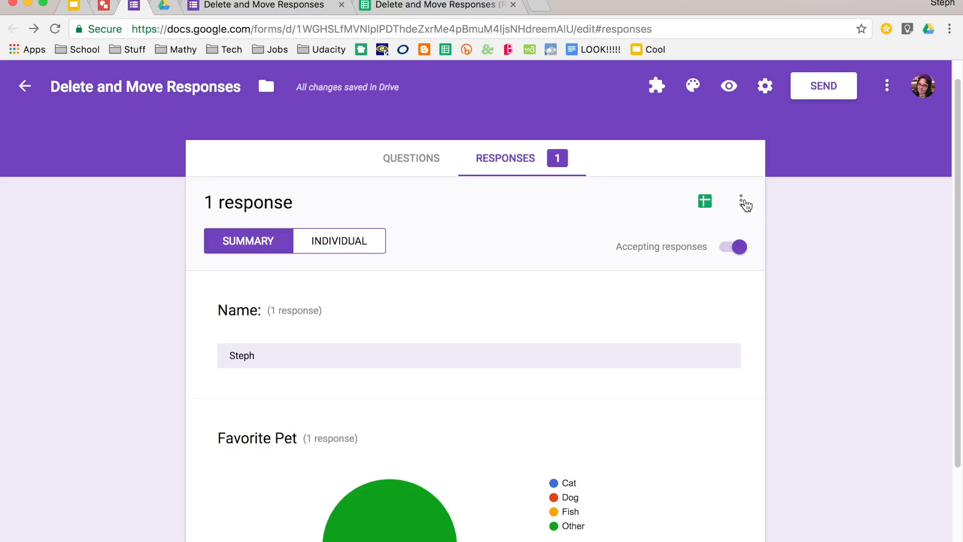
- Bring up the responses options menu listing download, print and delete choices
click(746, 201)
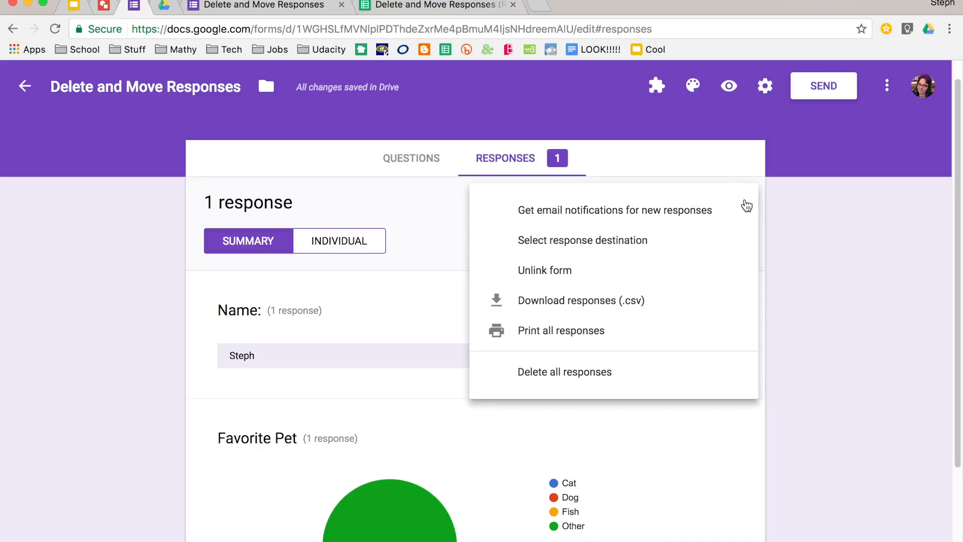
mouse_move(713, 245)
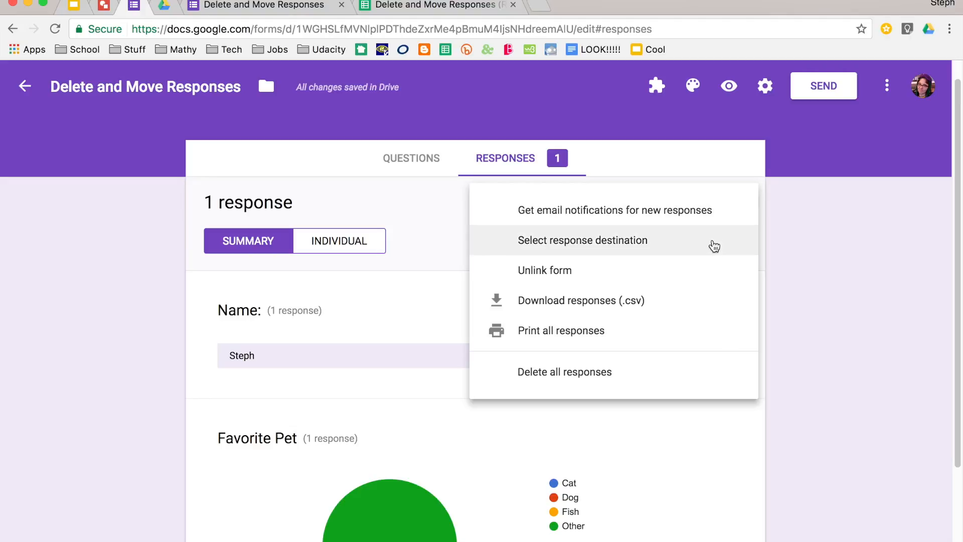
mouse_move(702, 276)
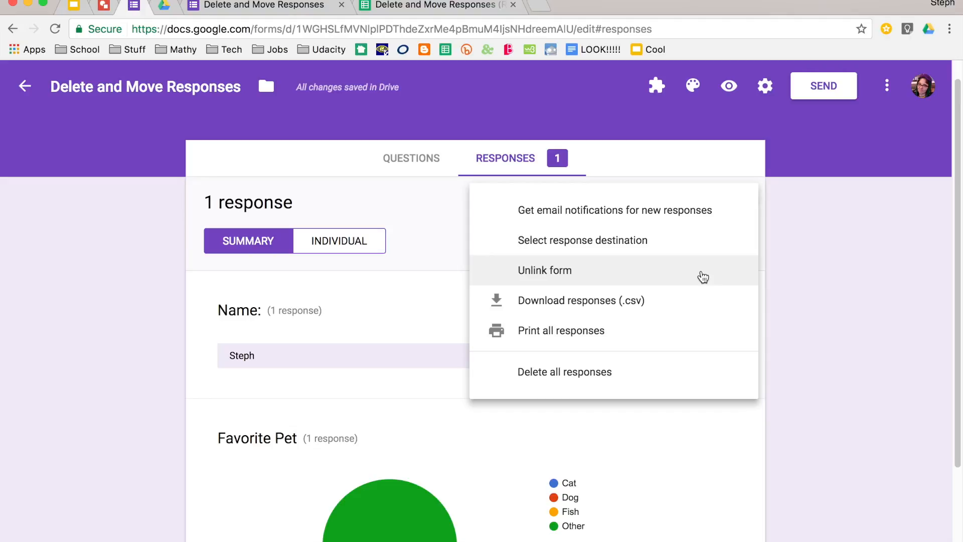
mouse_move(675, 378)
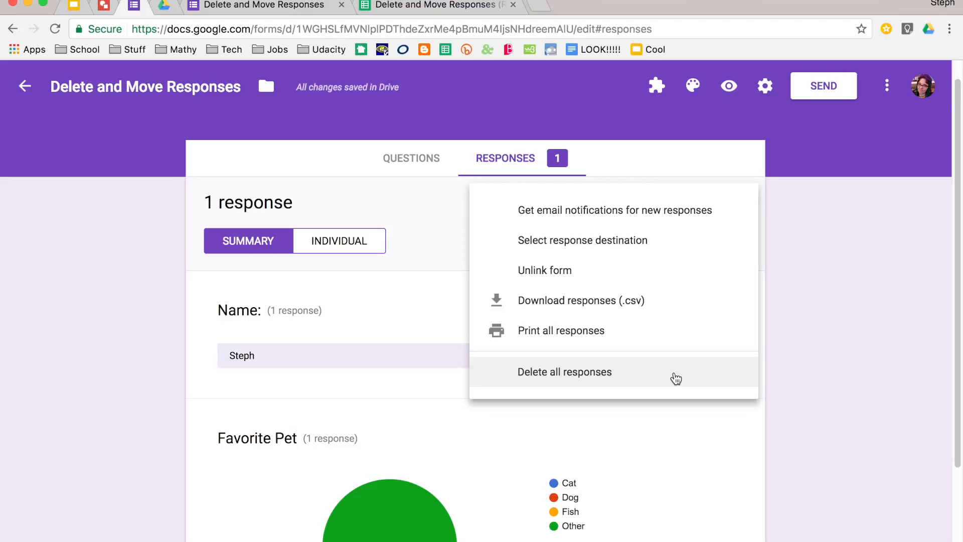
mouse_move(675, 378)
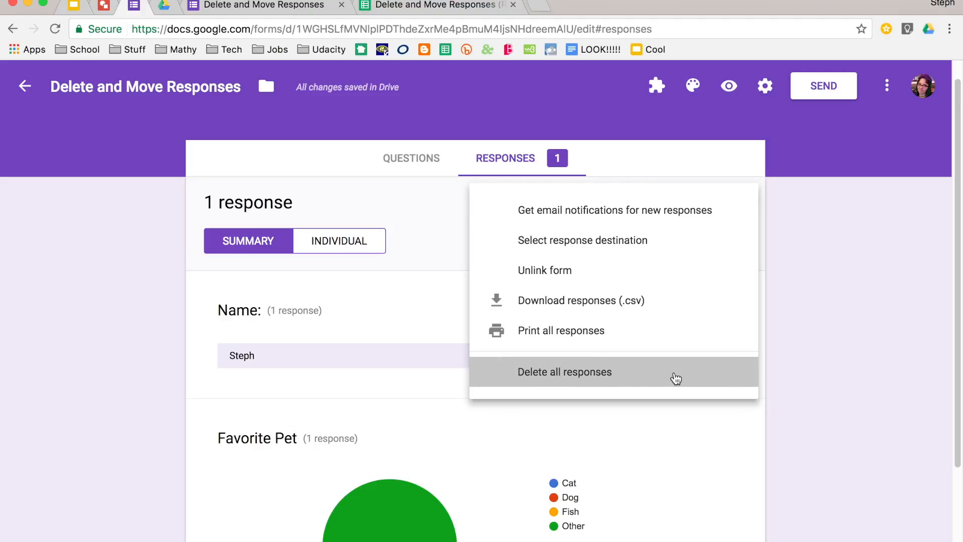
- Delete all responses and confirm, leaving the form with 0 responses
click(564, 371)
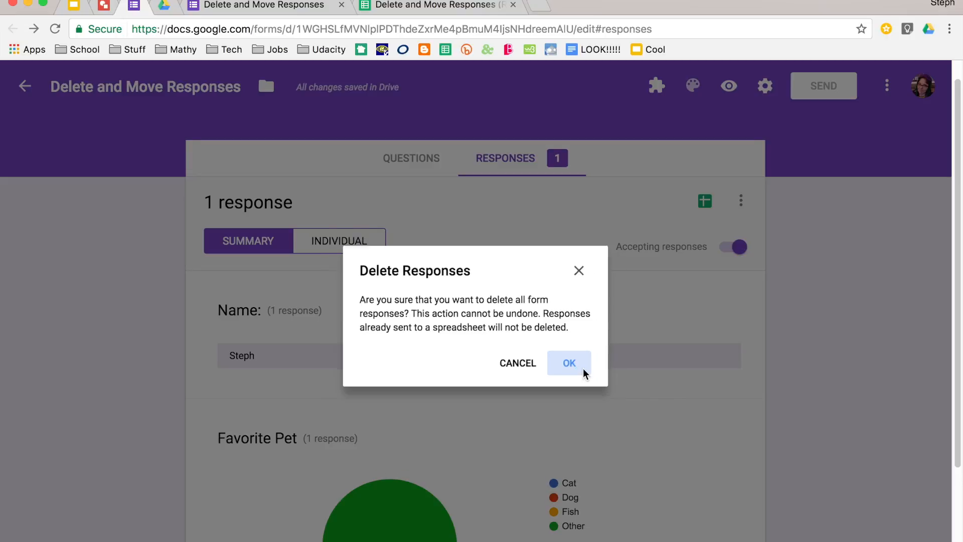
click(567, 363)
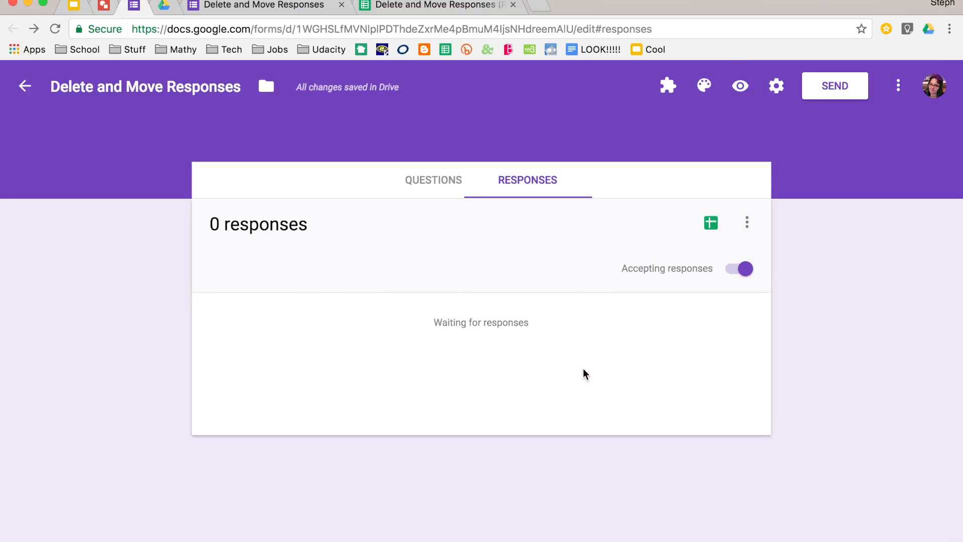
mouse_move(546, 346)
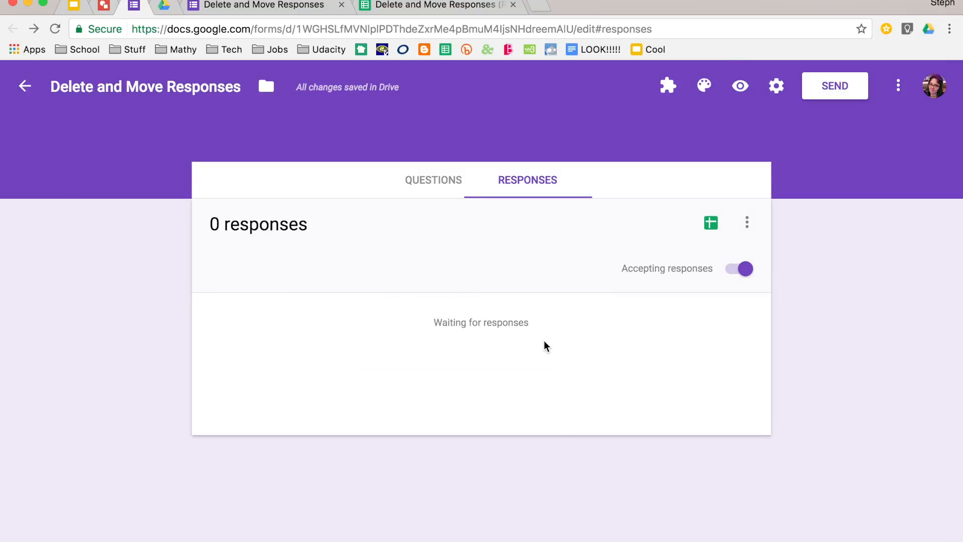
mouse_move(530, 336)
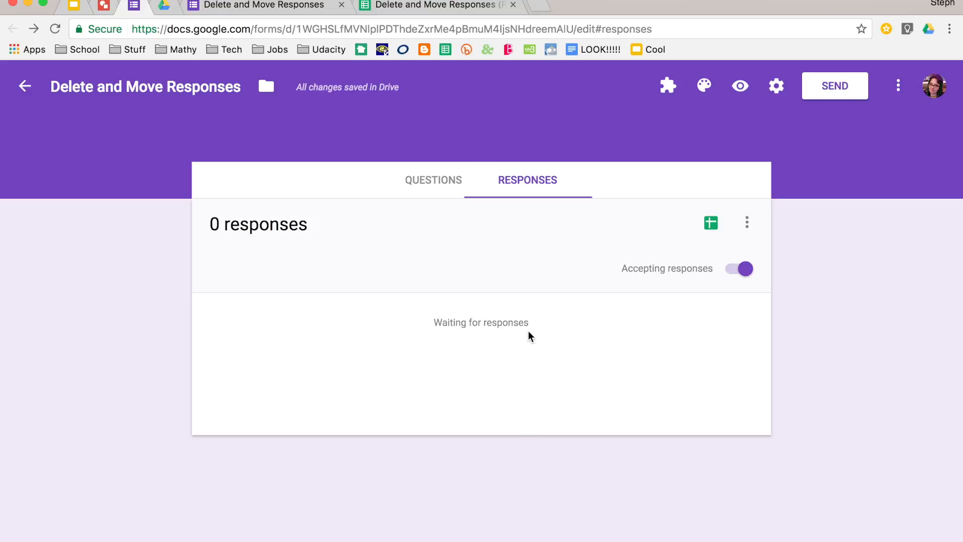
mouse_move(412, 158)
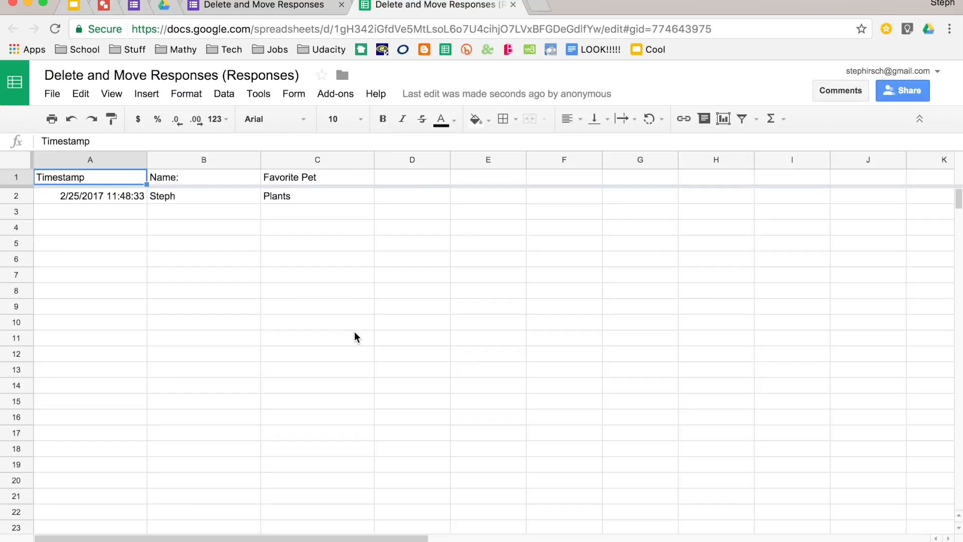
mouse_move(333, 225)
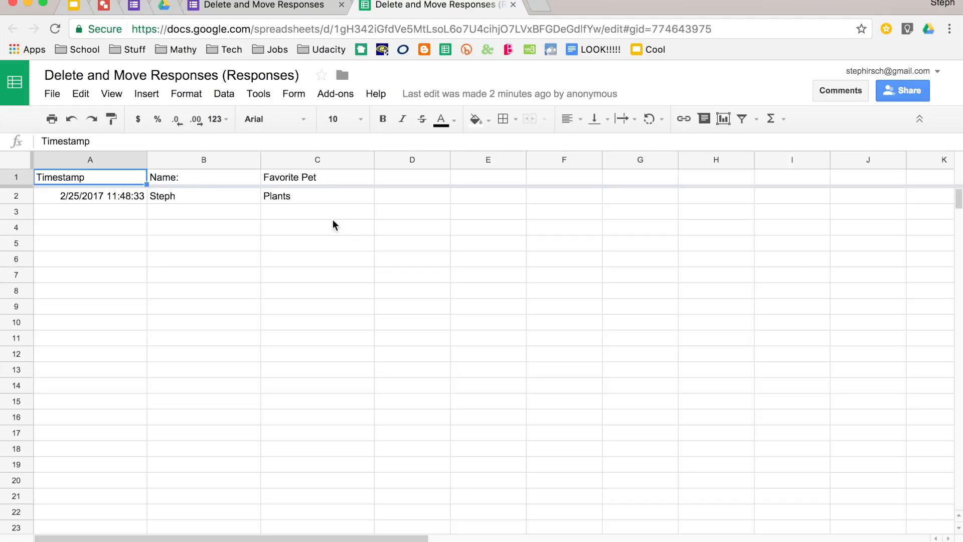
click(439, 5)
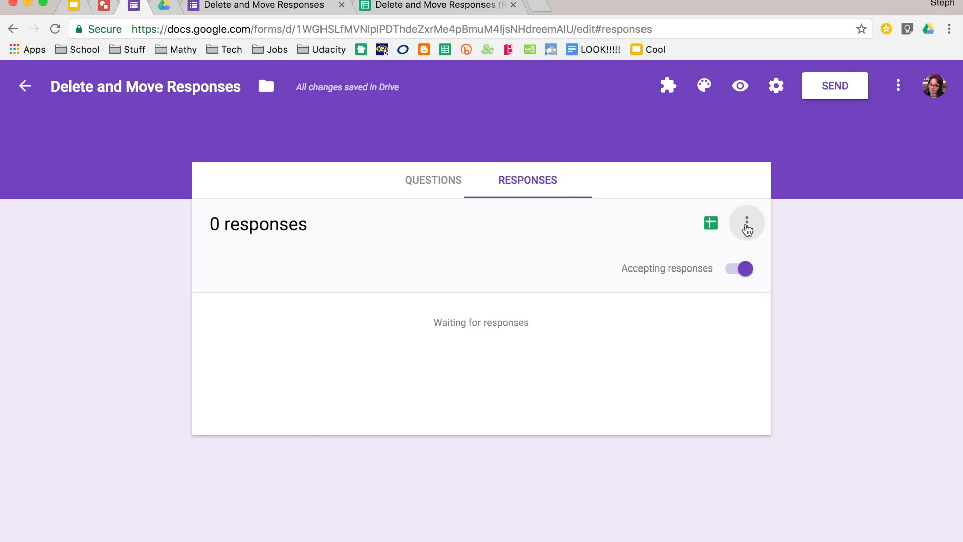
- Unlink the form from its response spreadsheet via the response options
click(746, 223)
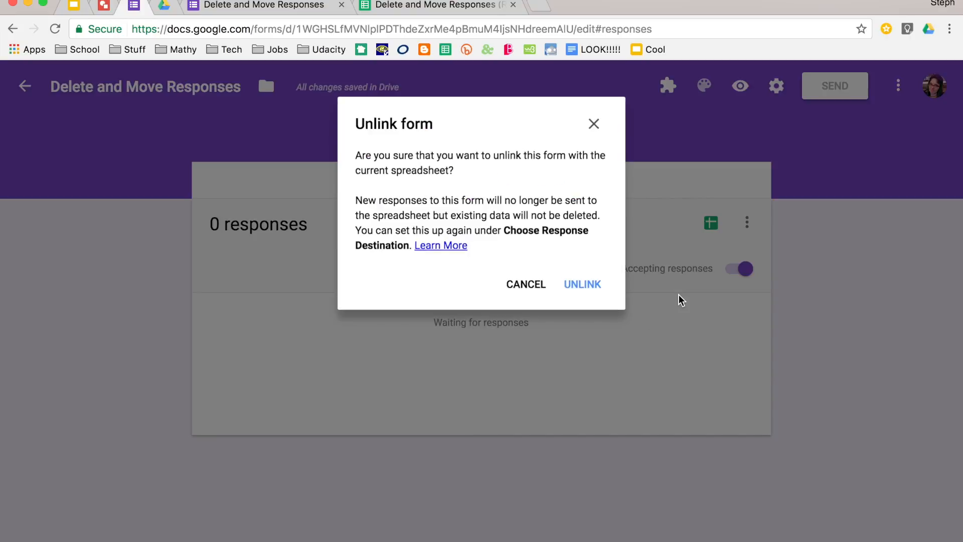
mouse_move(581, 284)
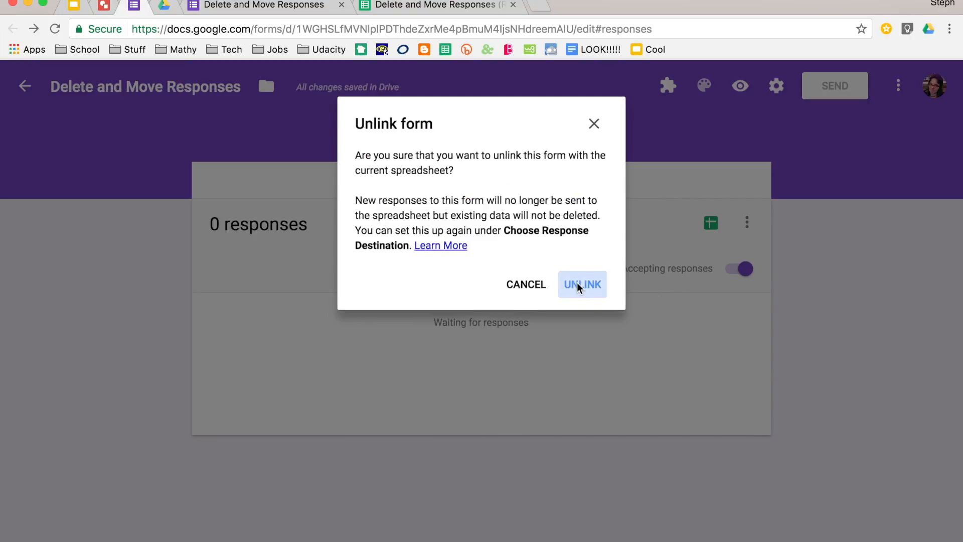
click(582, 284)
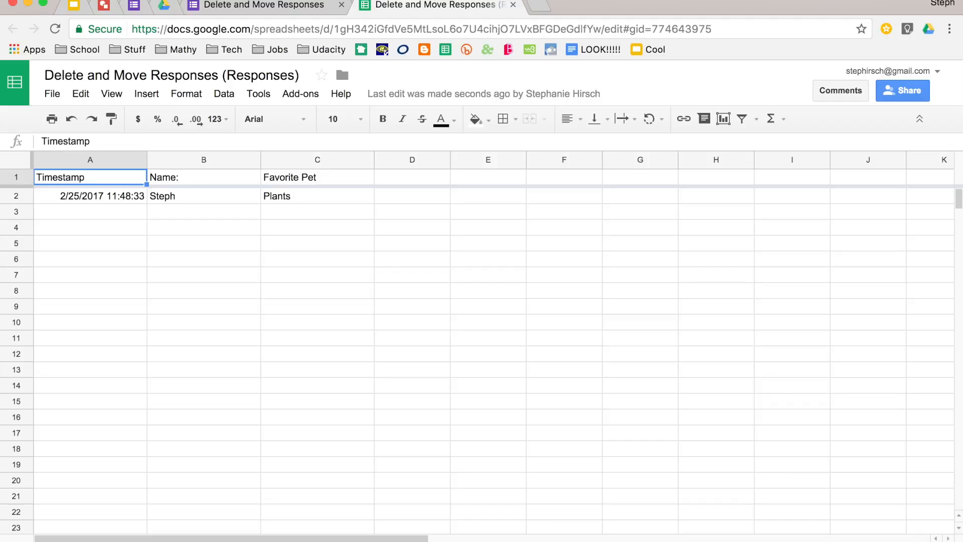
mouse_move(302, 300)
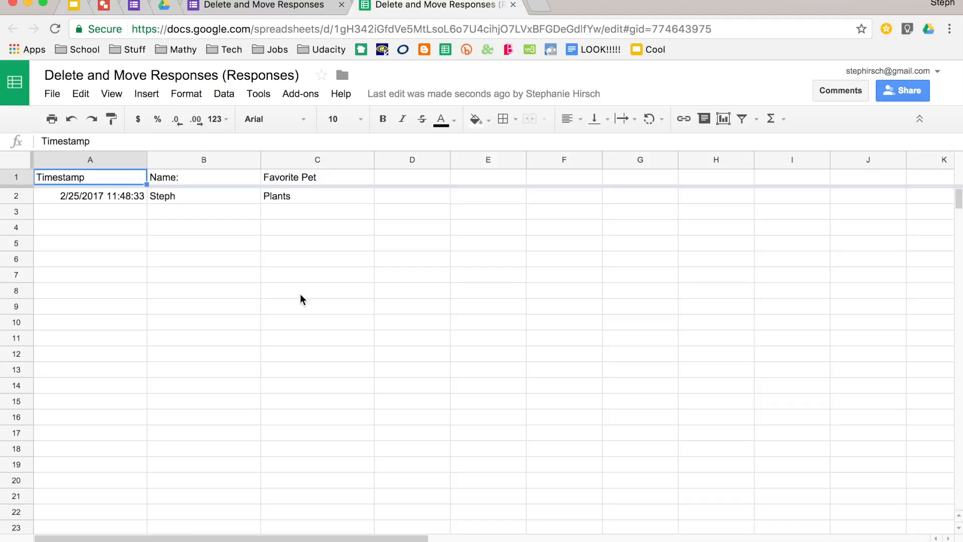
mouse_move(300, 94)
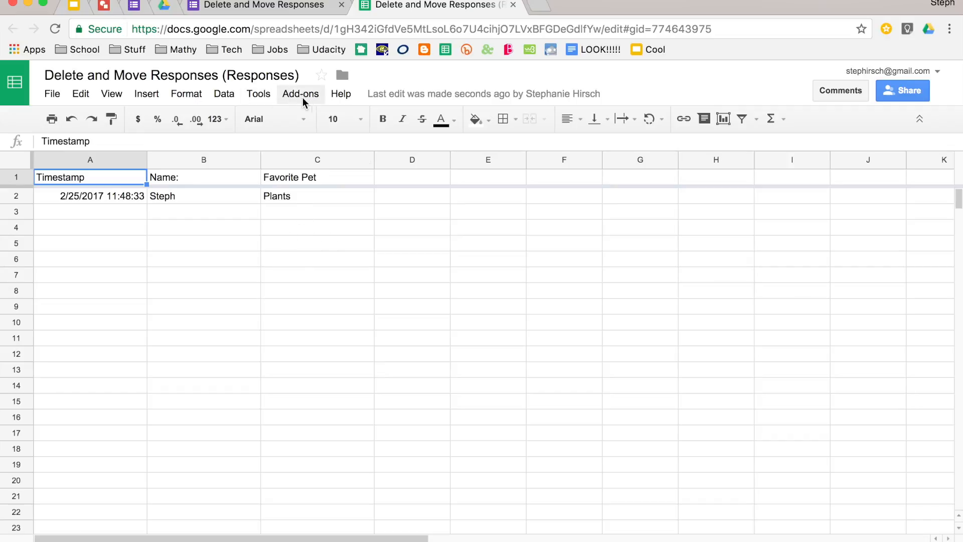
mouse_move(324, 105)
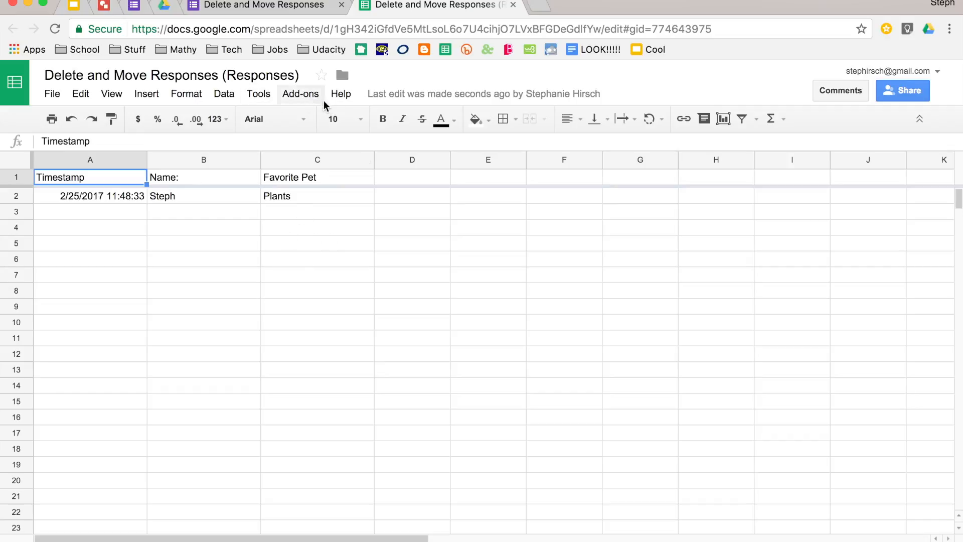
mouse_move(340, 94)
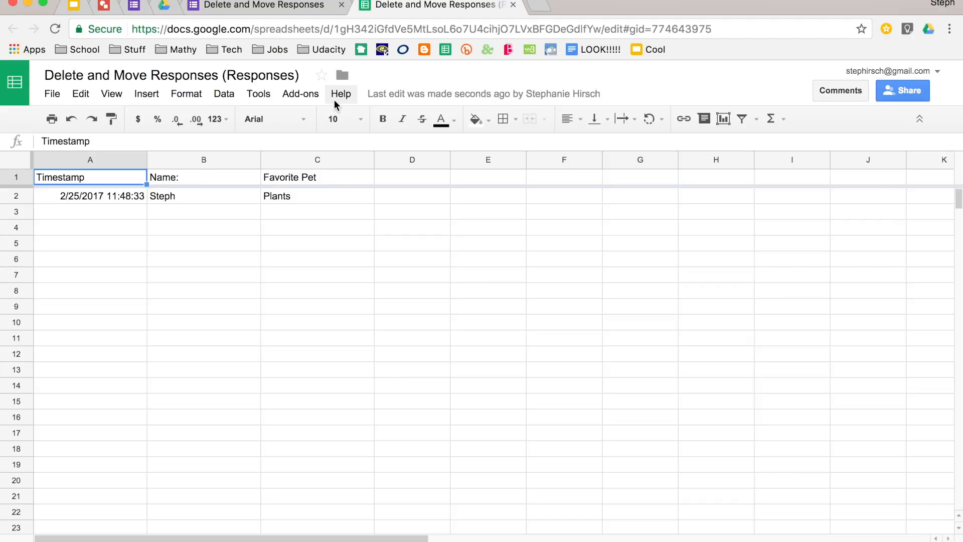
mouse_move(153, 29)
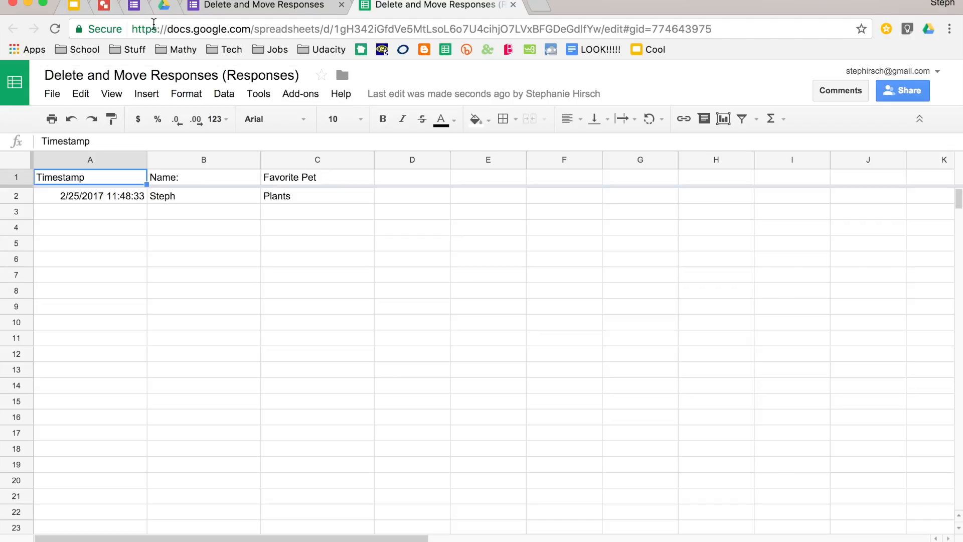
- Return from the spreadsheet to the form's responses page showing 0 responses
click(430, 5)
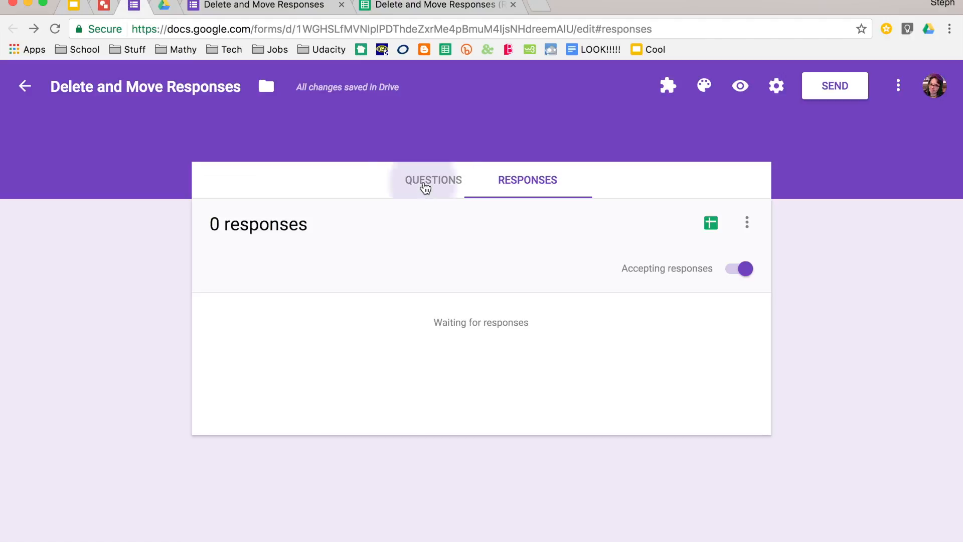
- Glance at the form's questions, then bring up the response options
click(433, 180)
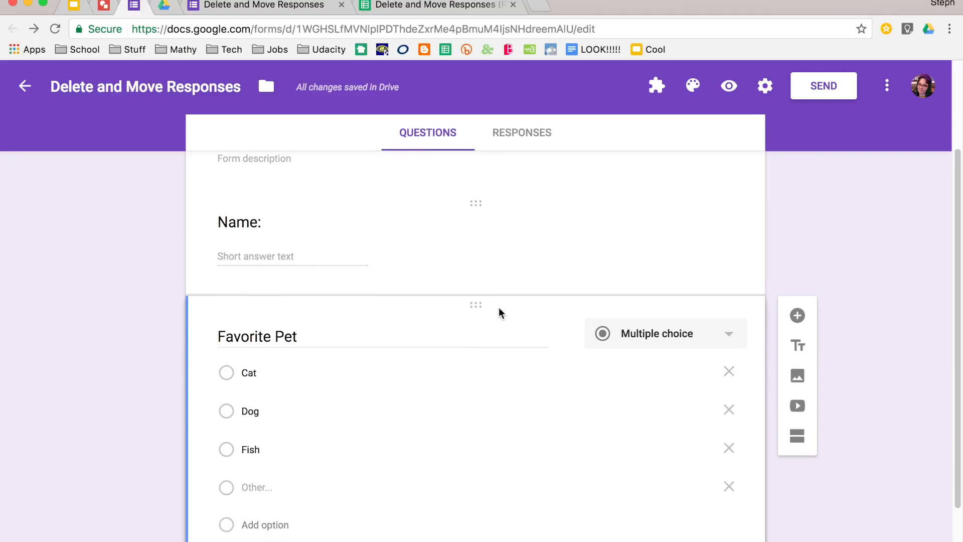
scroll(up, 3)
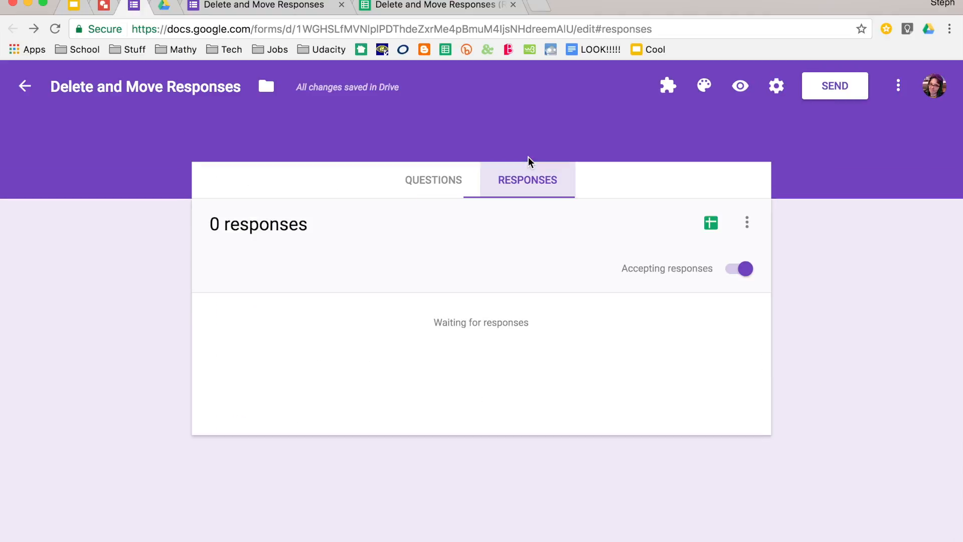
click(746, 222)
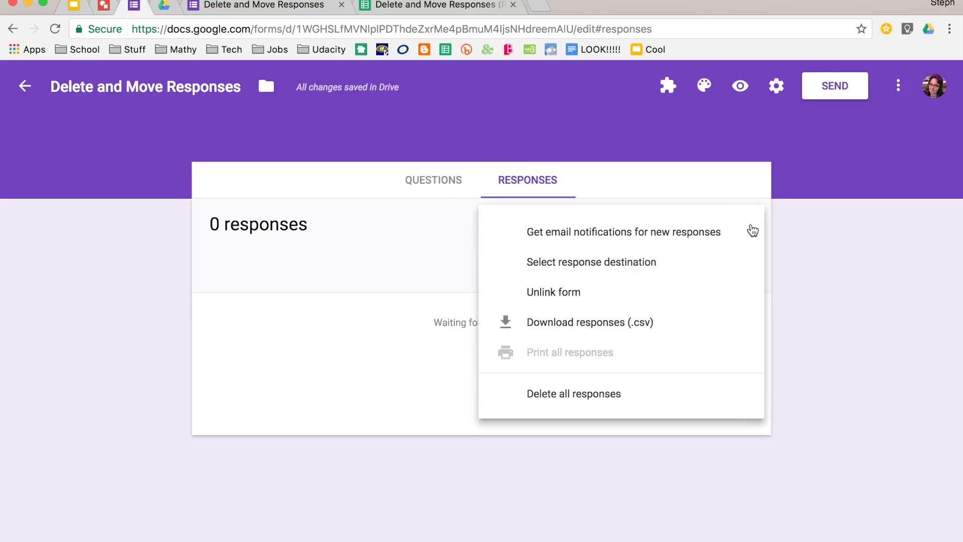
mouse_move(697, 273)
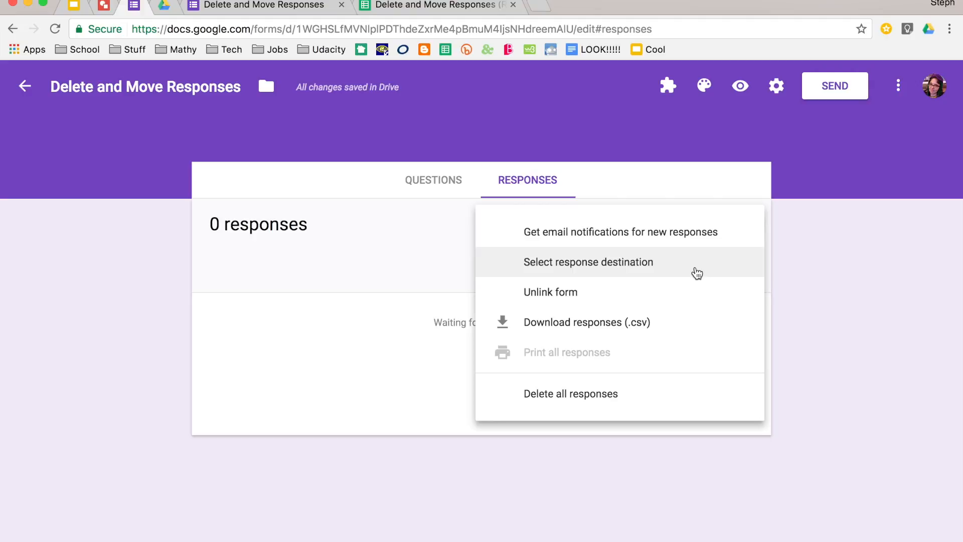
- Set the response destination to an existing spreadsheet, bringing up the spreadsheet picker
click(588, 262)
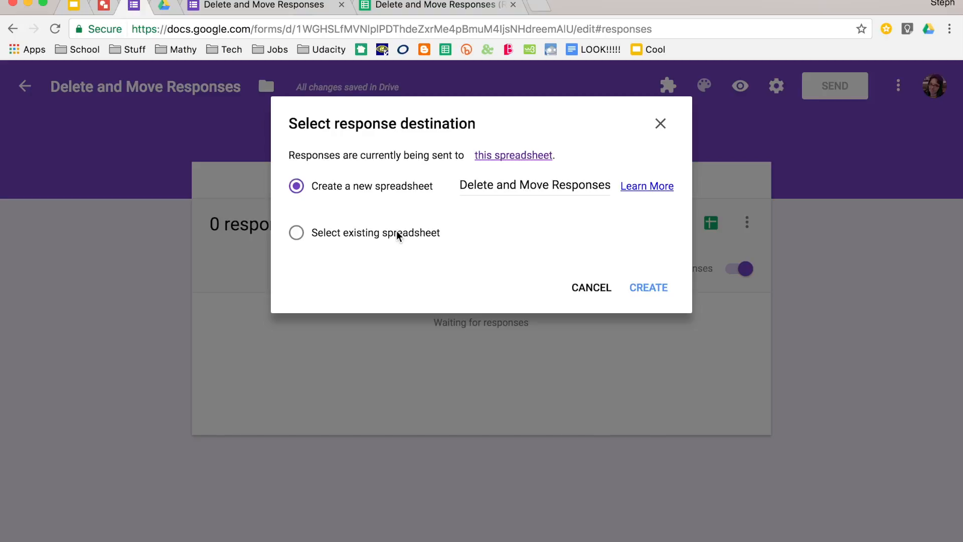
click(296, 233)
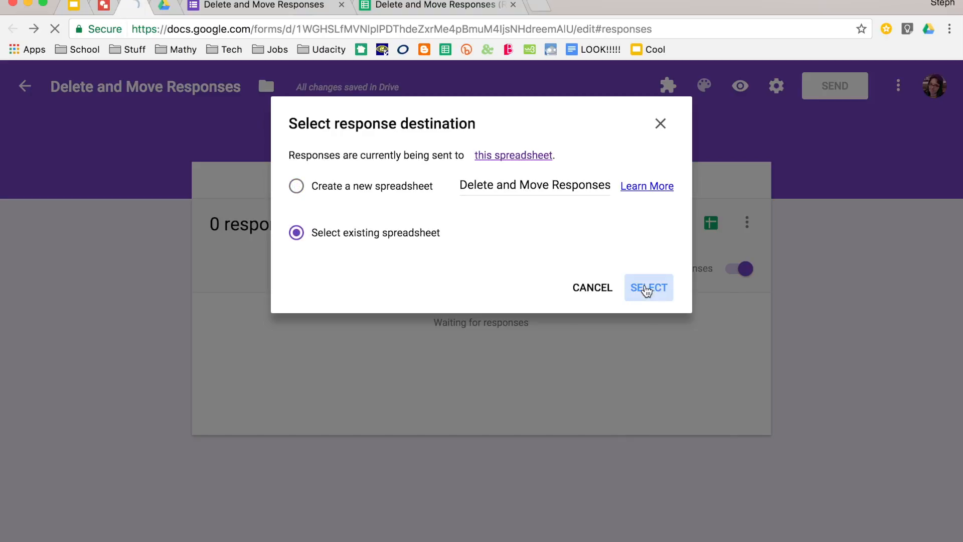
click(648, 288)
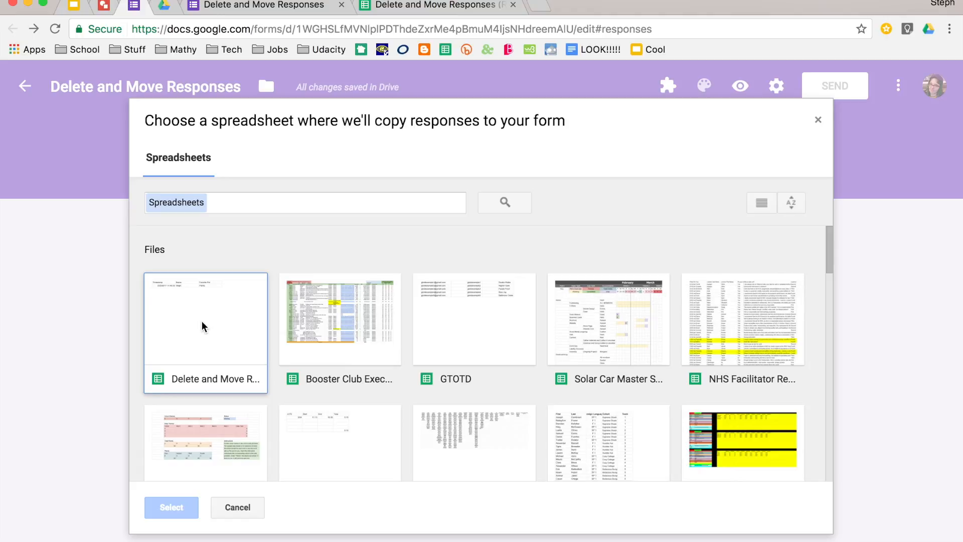
- Select the 'Delete and Move Responses' spreadsheet as the response destination and view it
click(205, 319)
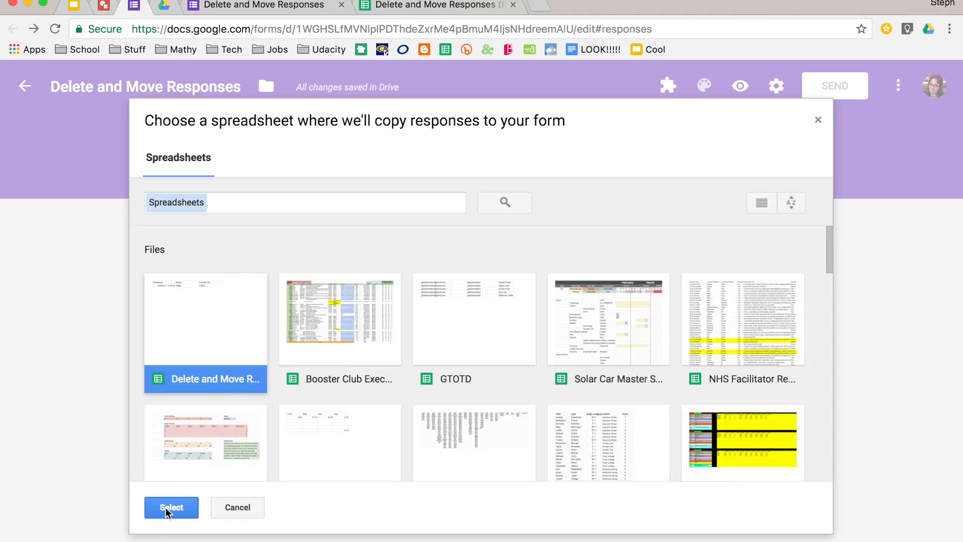
click(170, 506)
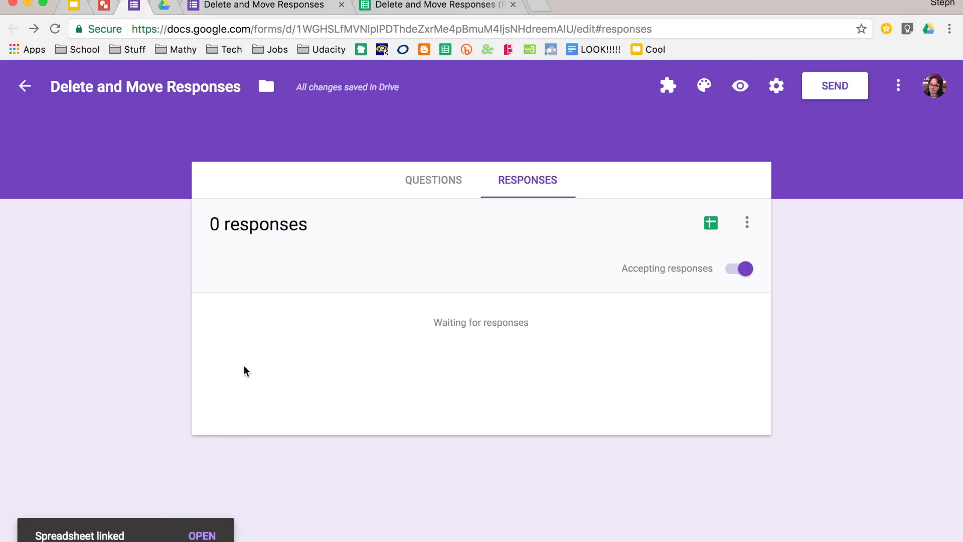
click(439, 5)
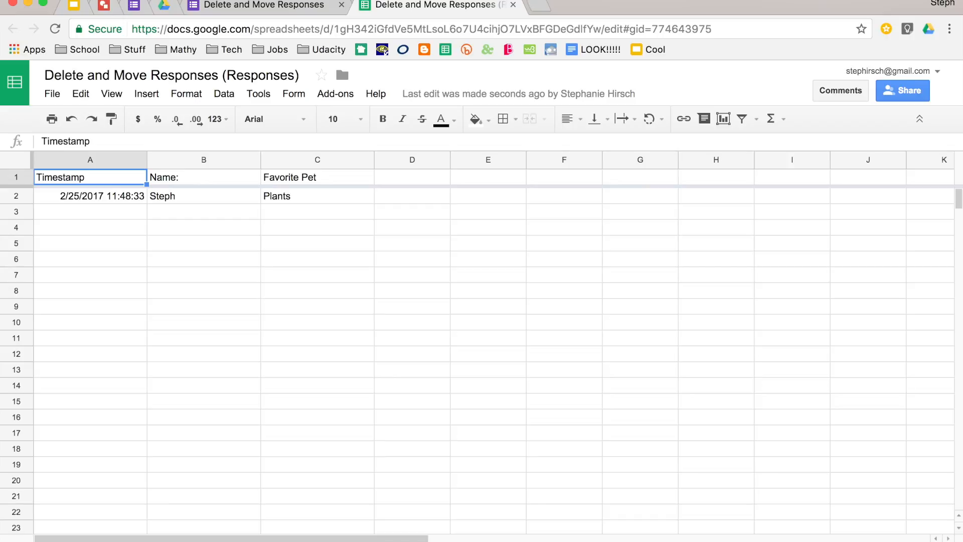
mouse_move(145, 535)
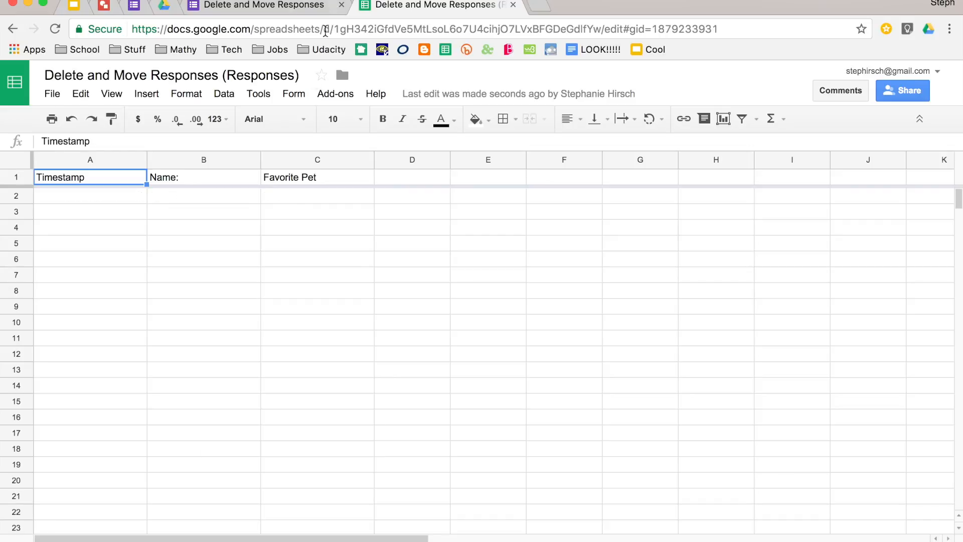
- Compare the new empty Form Responses sheet with the old sheet still holding Steph's Plants row
click(134, 5)
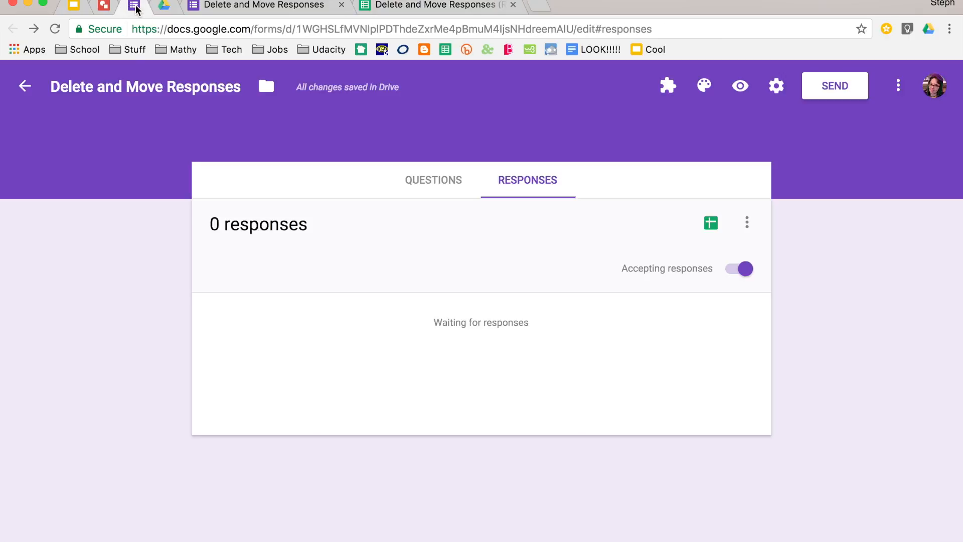
click(436, 5)
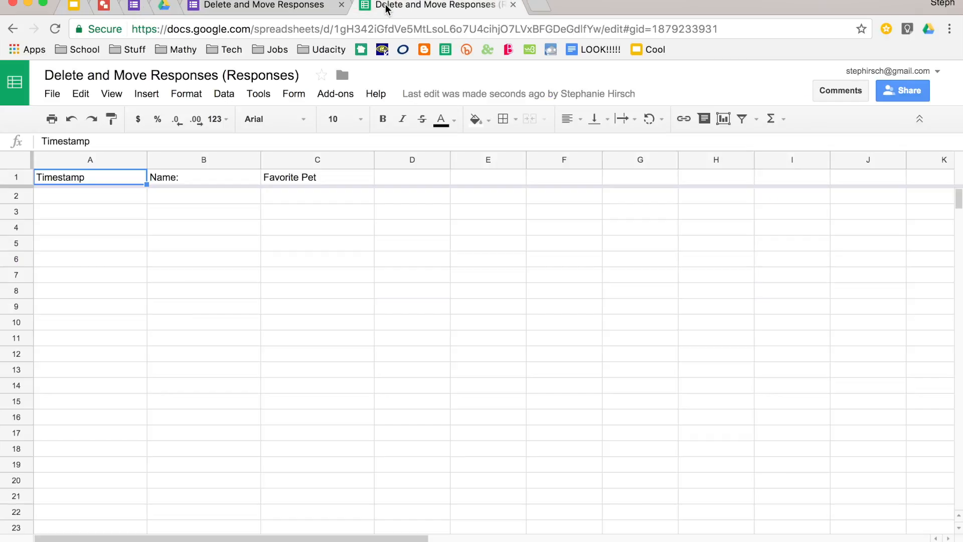
click(439, 5)
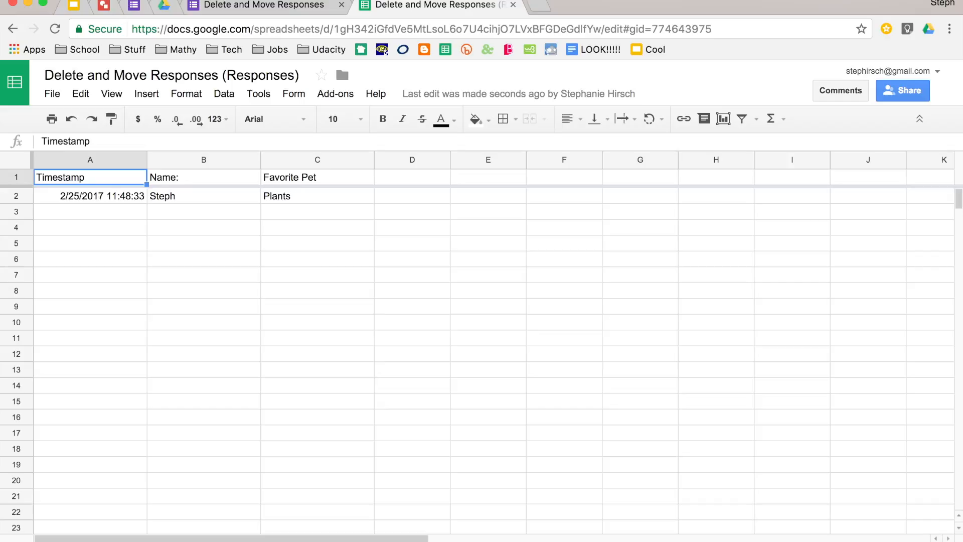